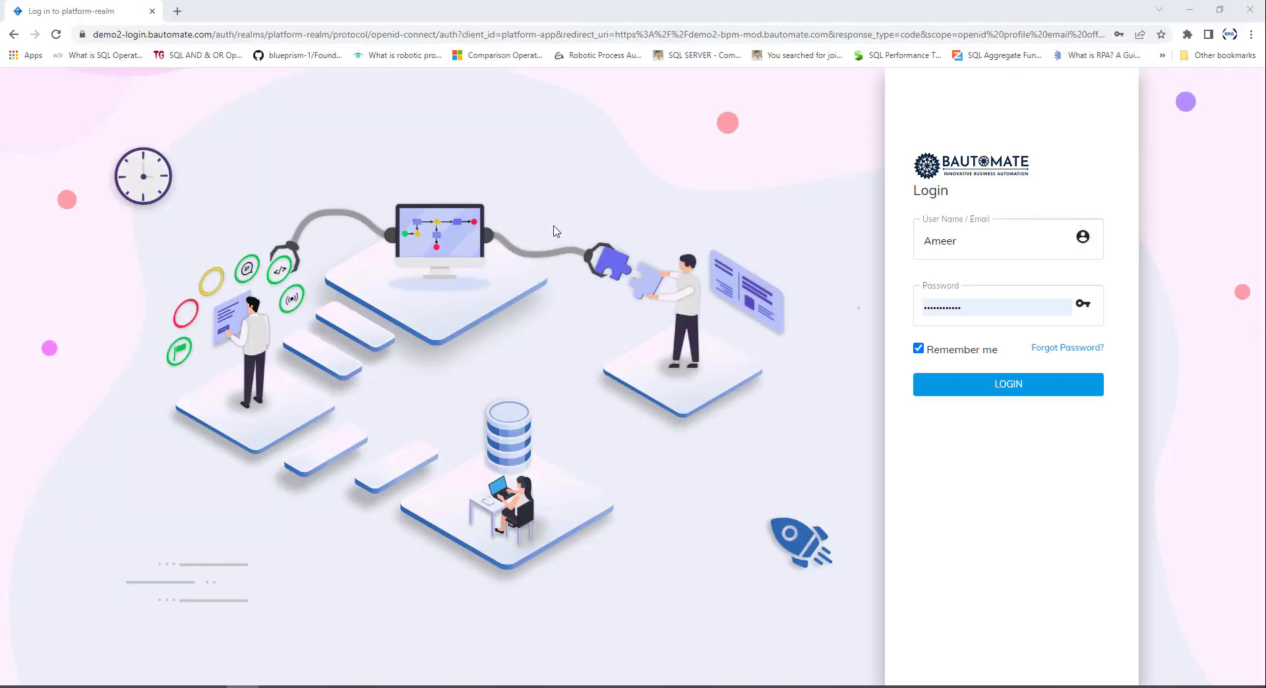
mouse_move(629, 62)
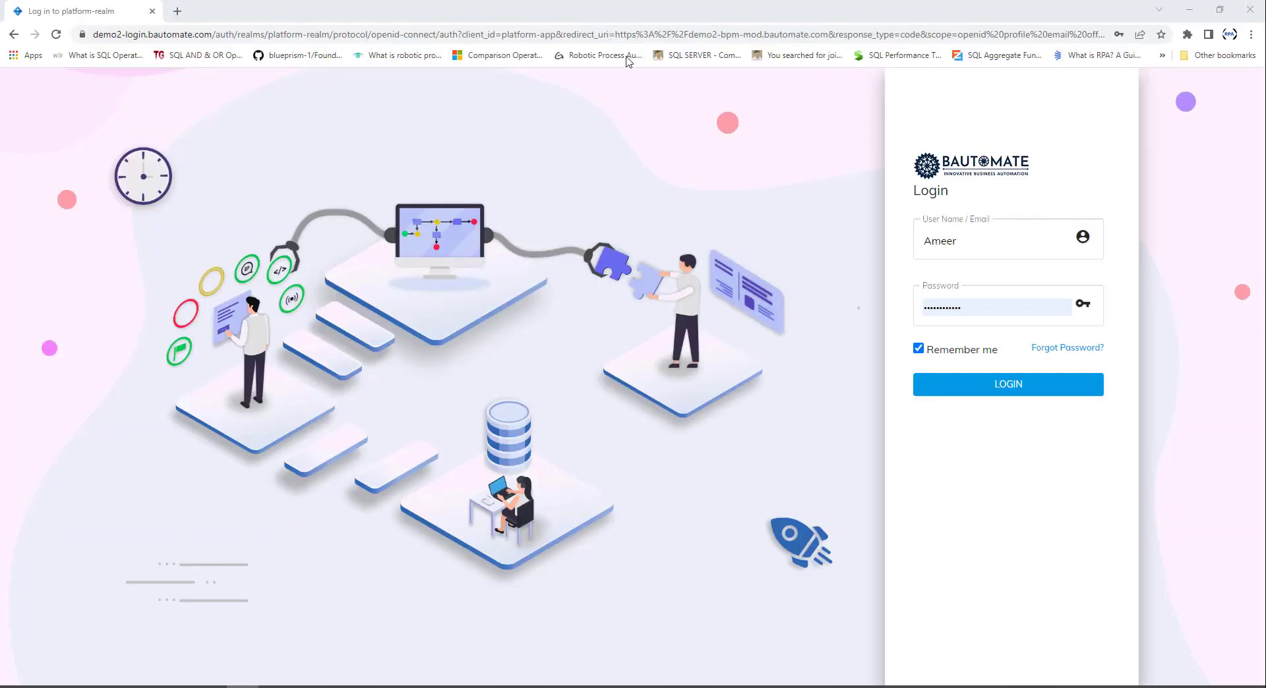
Sign in to Bautomate with the pre-filled username and password, Remember me checked.
click(1007, 384)
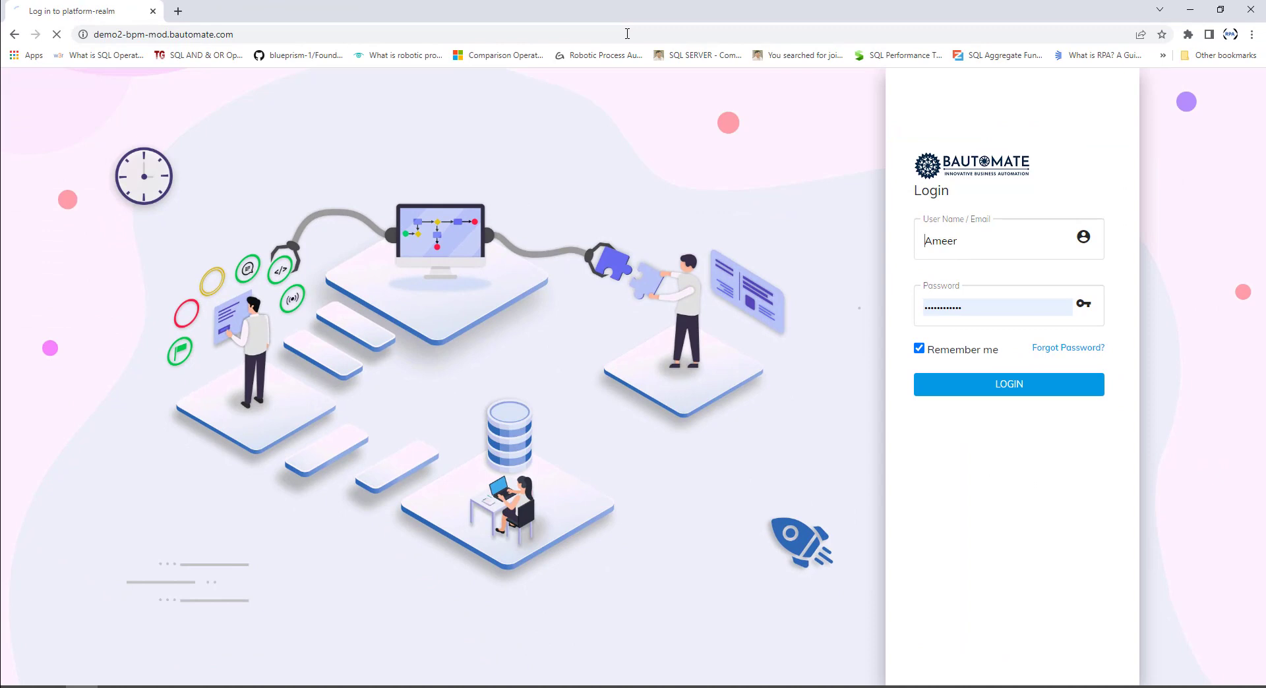
click(1008, 385)
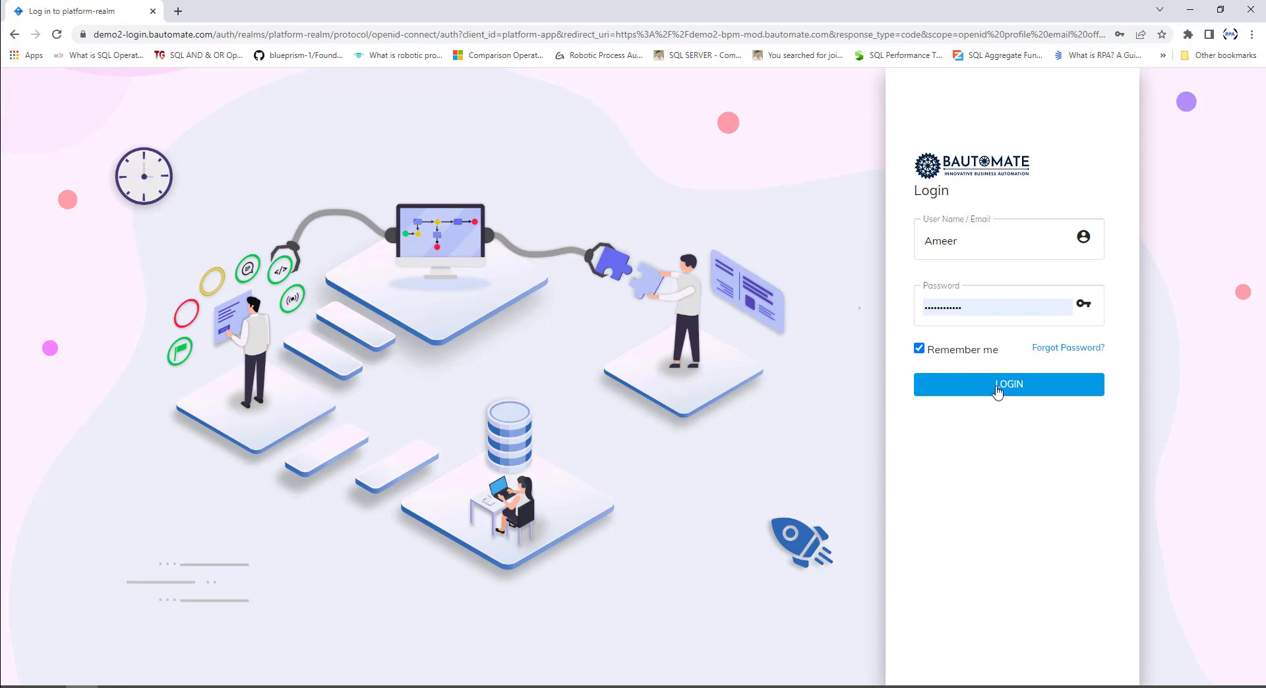
click(1008, 384)
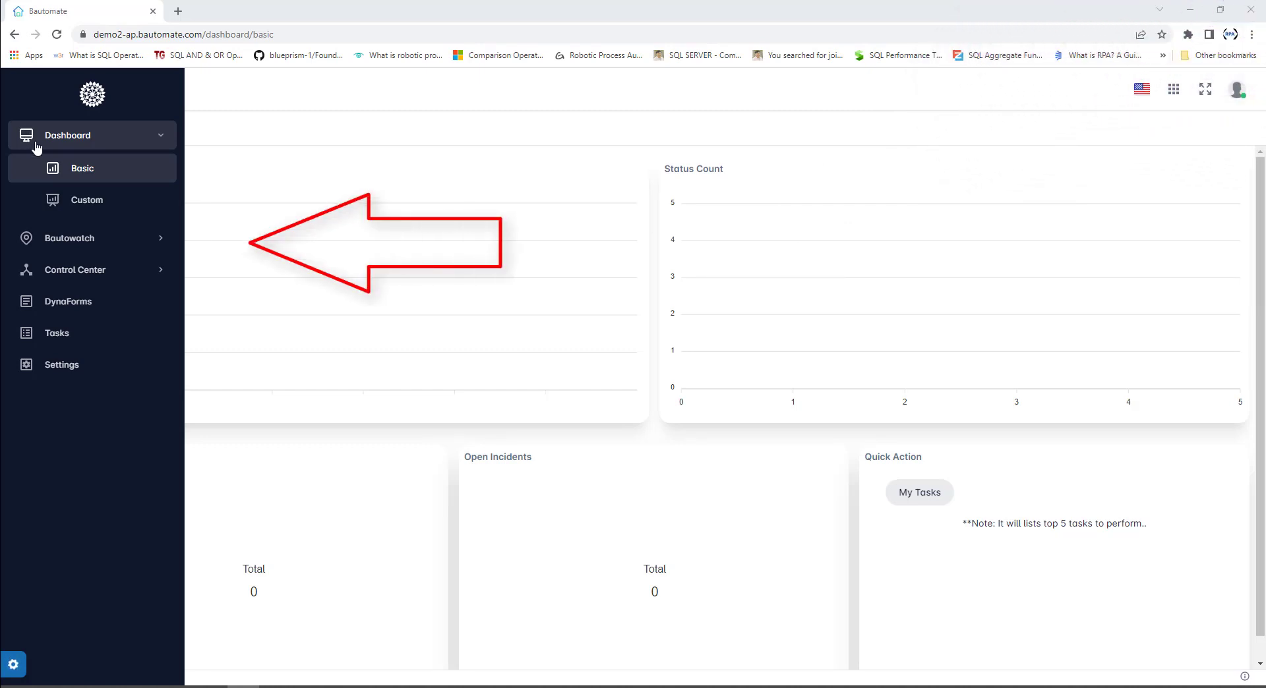
mouse_move(87, 200)
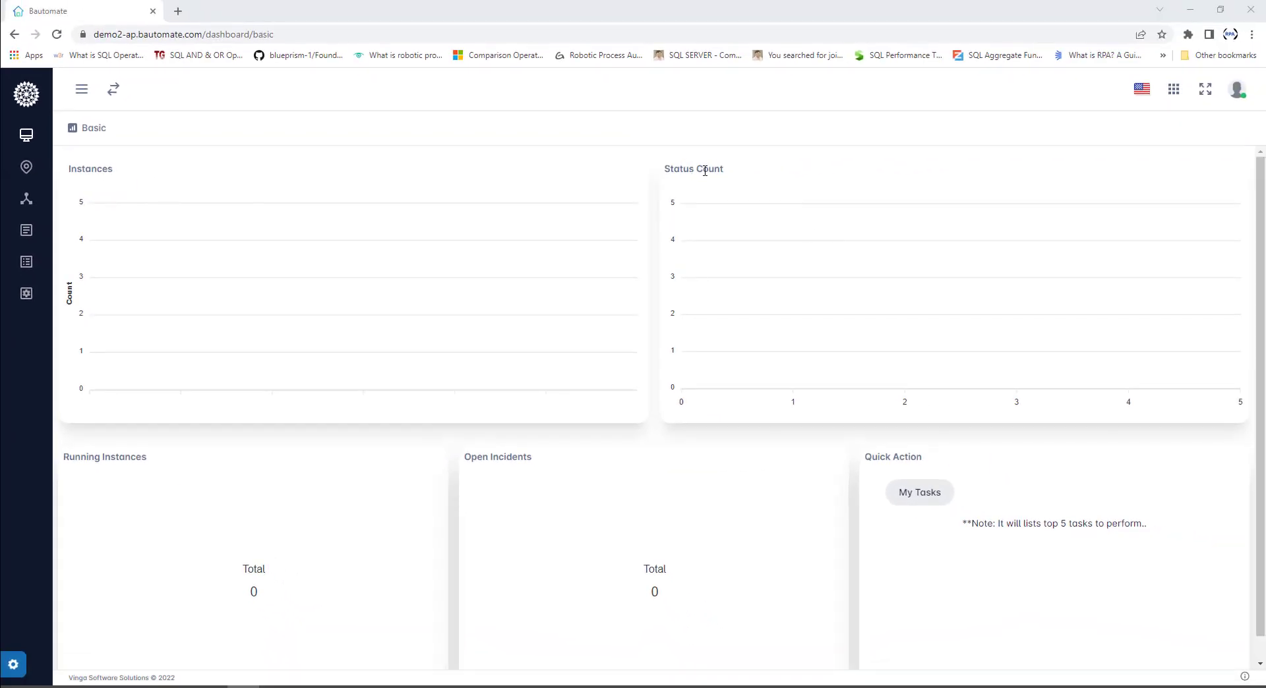
mouse_move(91, 471)
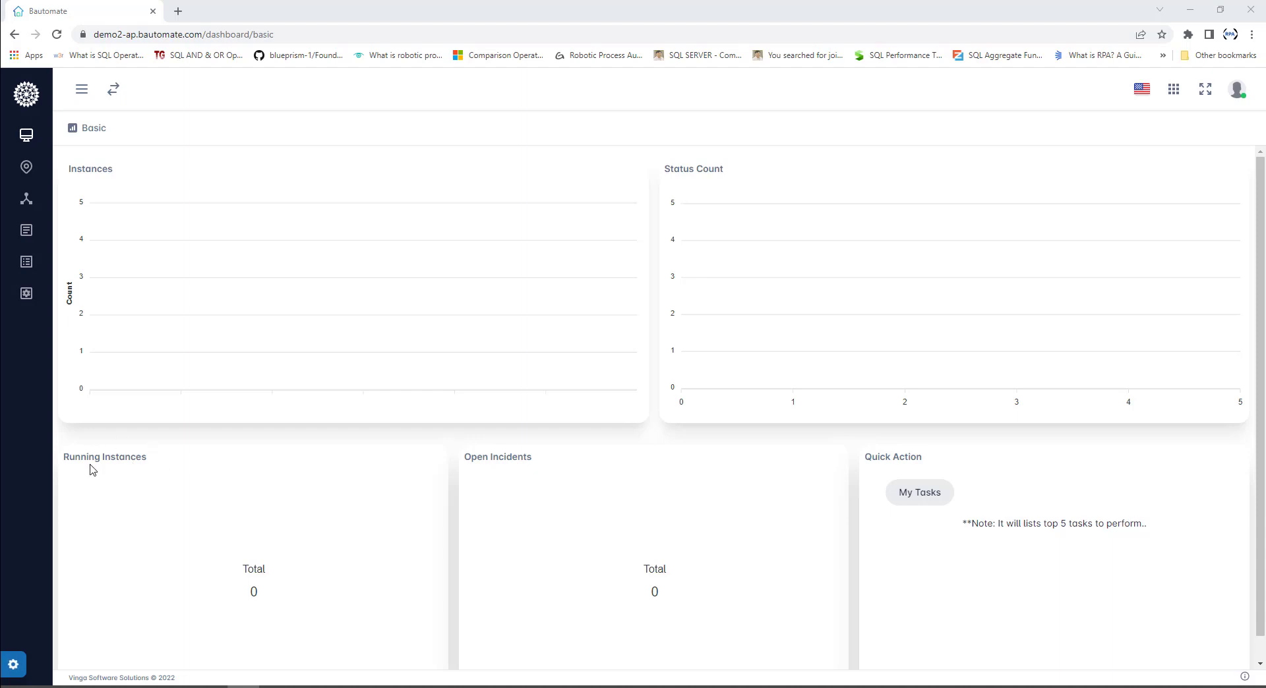
mouse_move(385, 481)
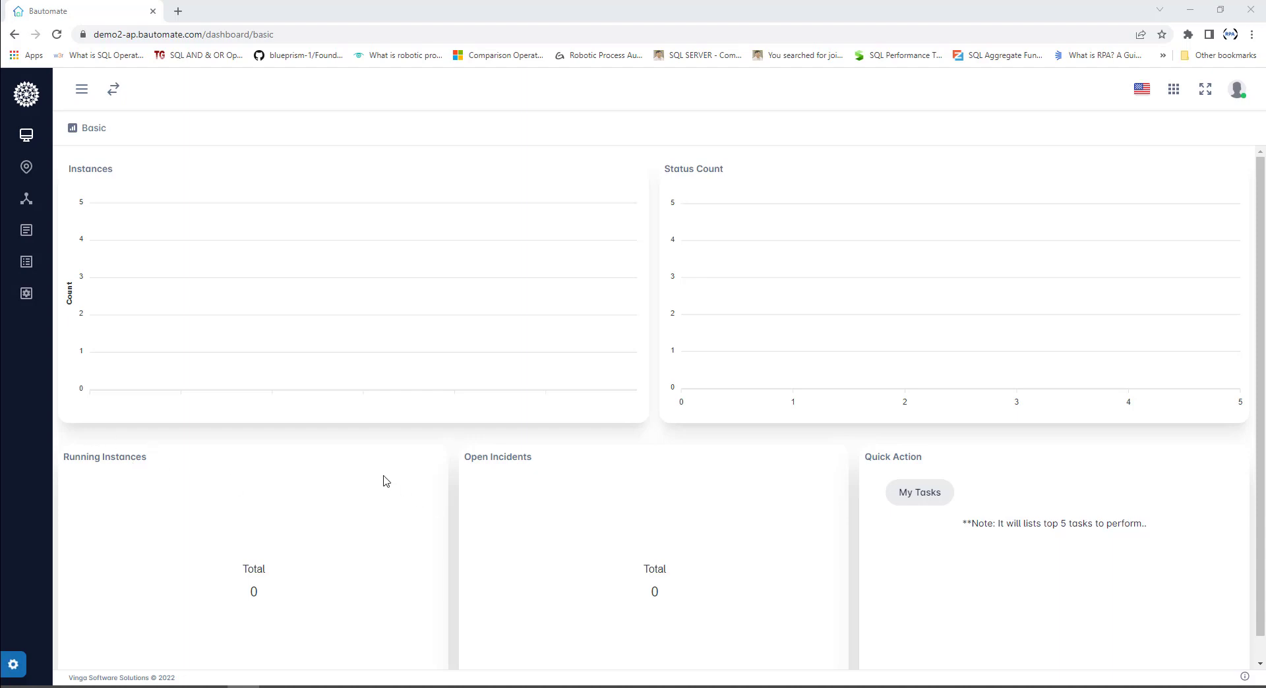
mouse_move(917, 457)
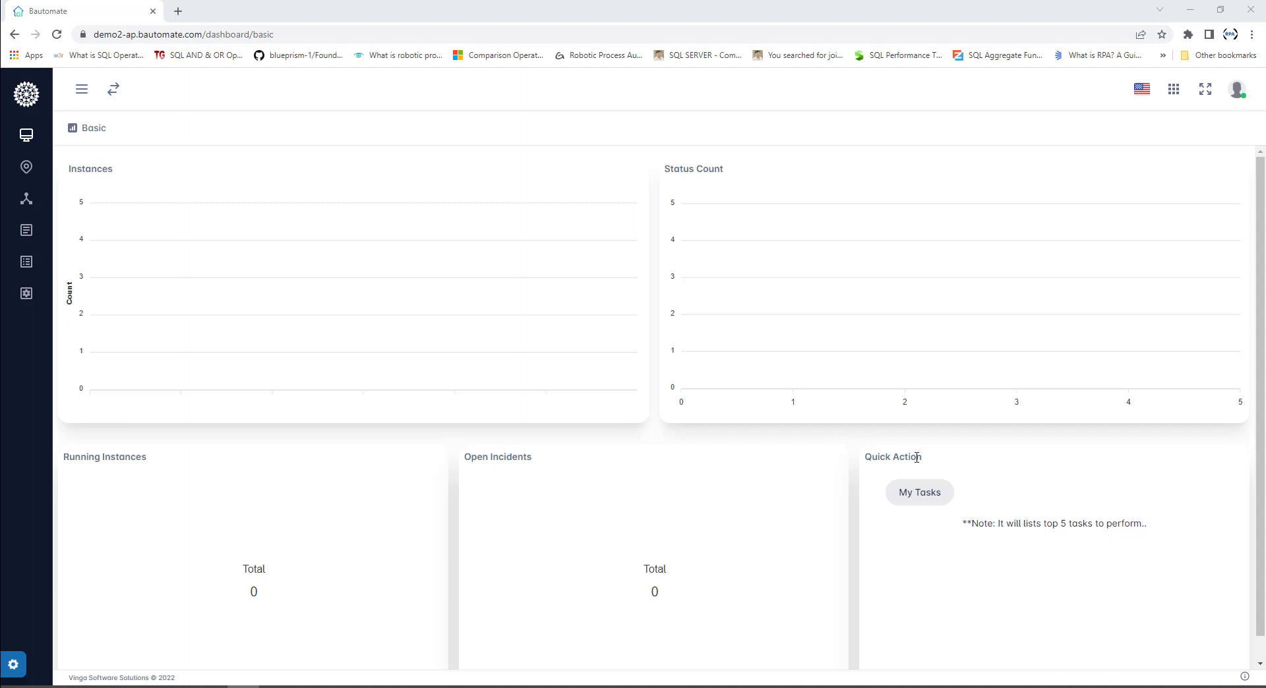
Expand the sidebar menu to reveal the Basic and Custom dashboard choices.
click(80, 89)
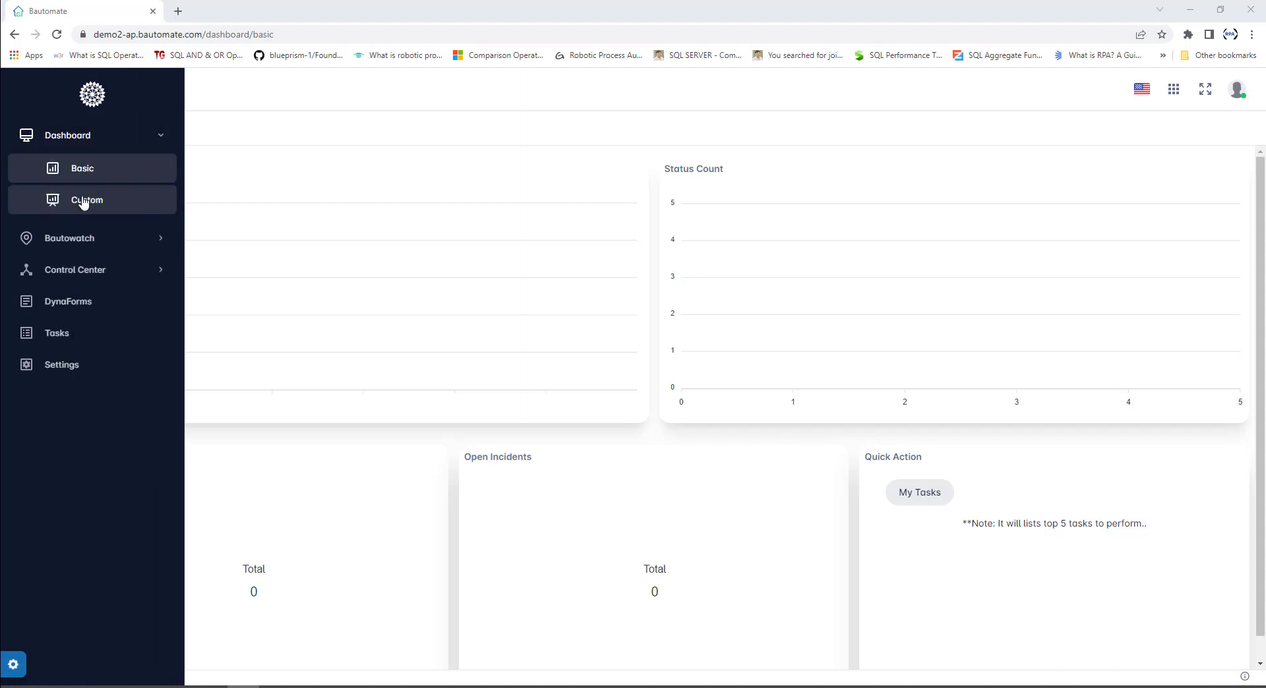
Switch from the Basic dashboard to the Custom dashboard via the sidebar.
click(87, 200)
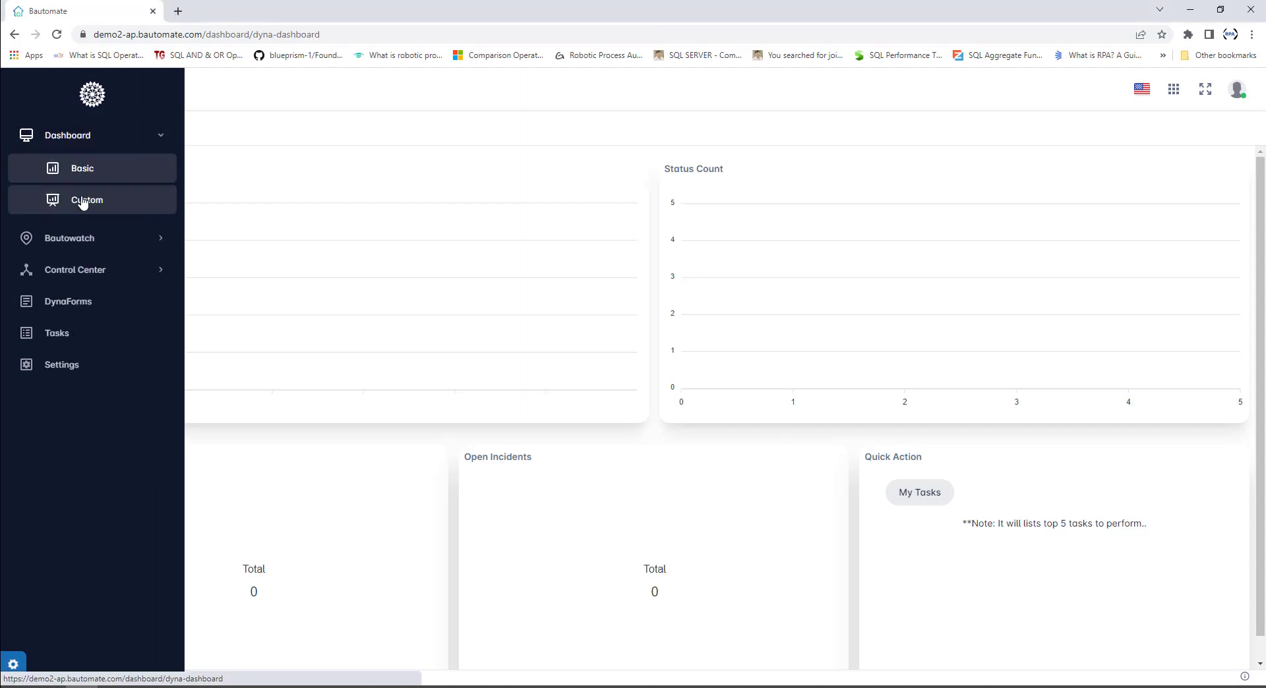
click(86, 201)
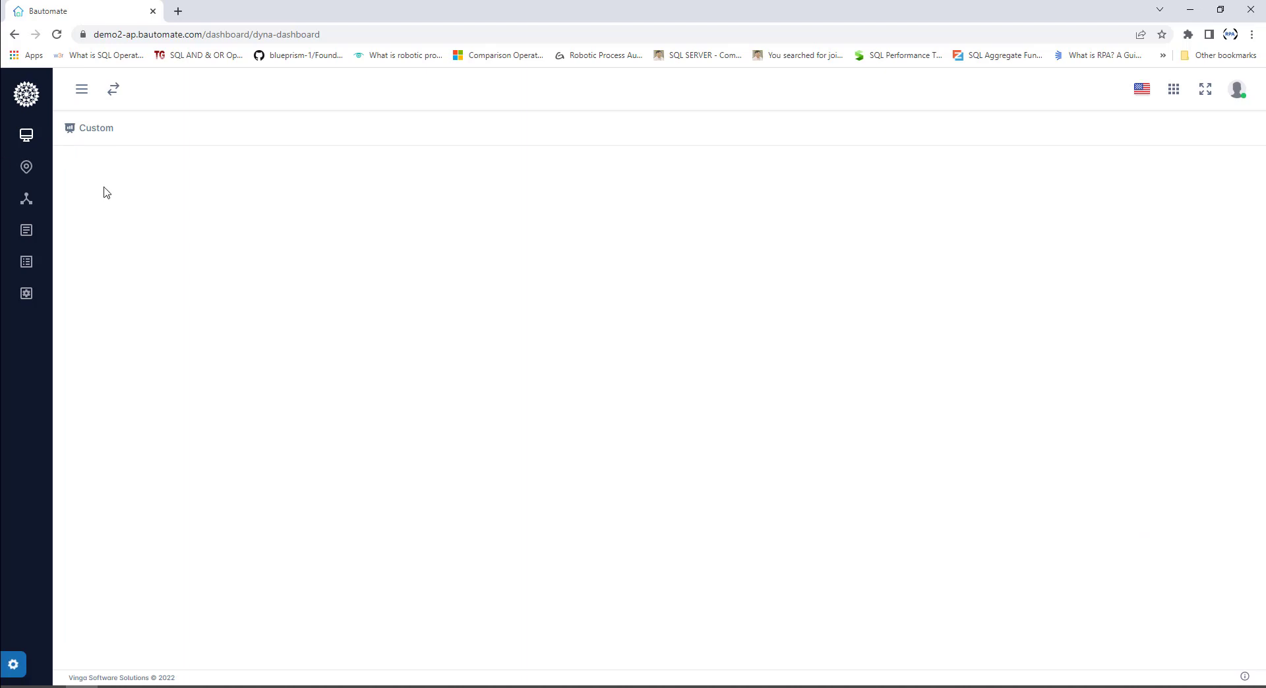
click(80, 89)
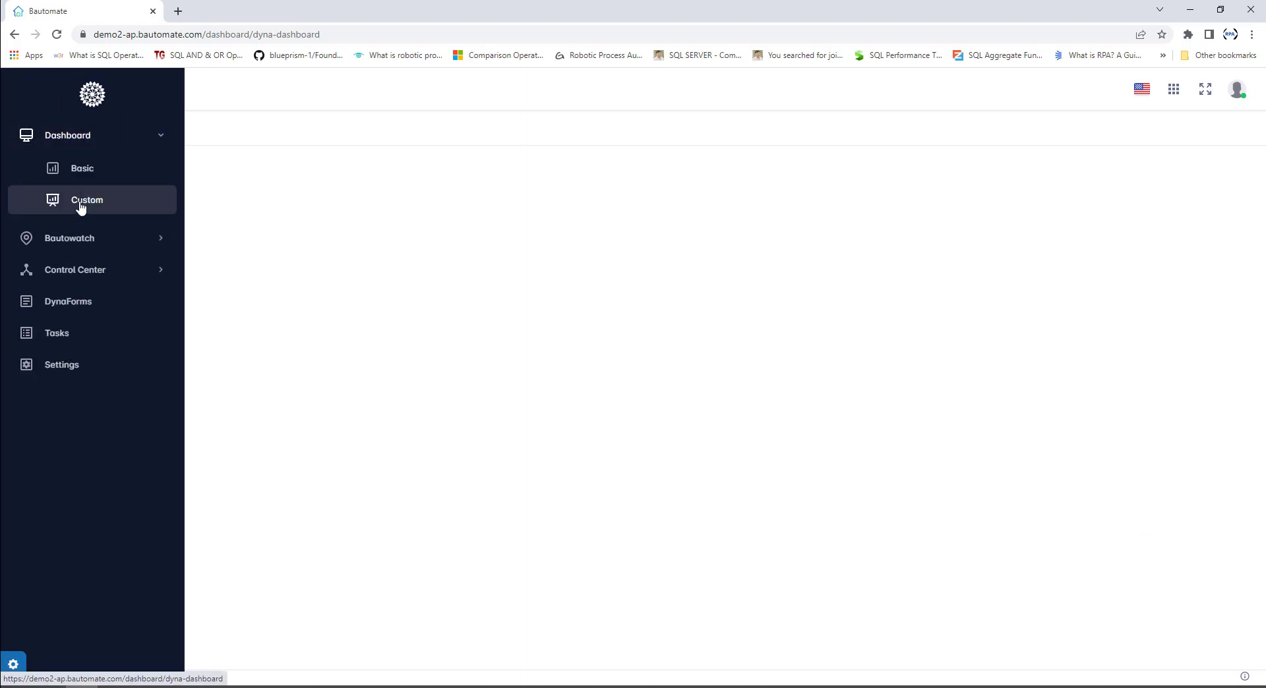
click(82, 168)
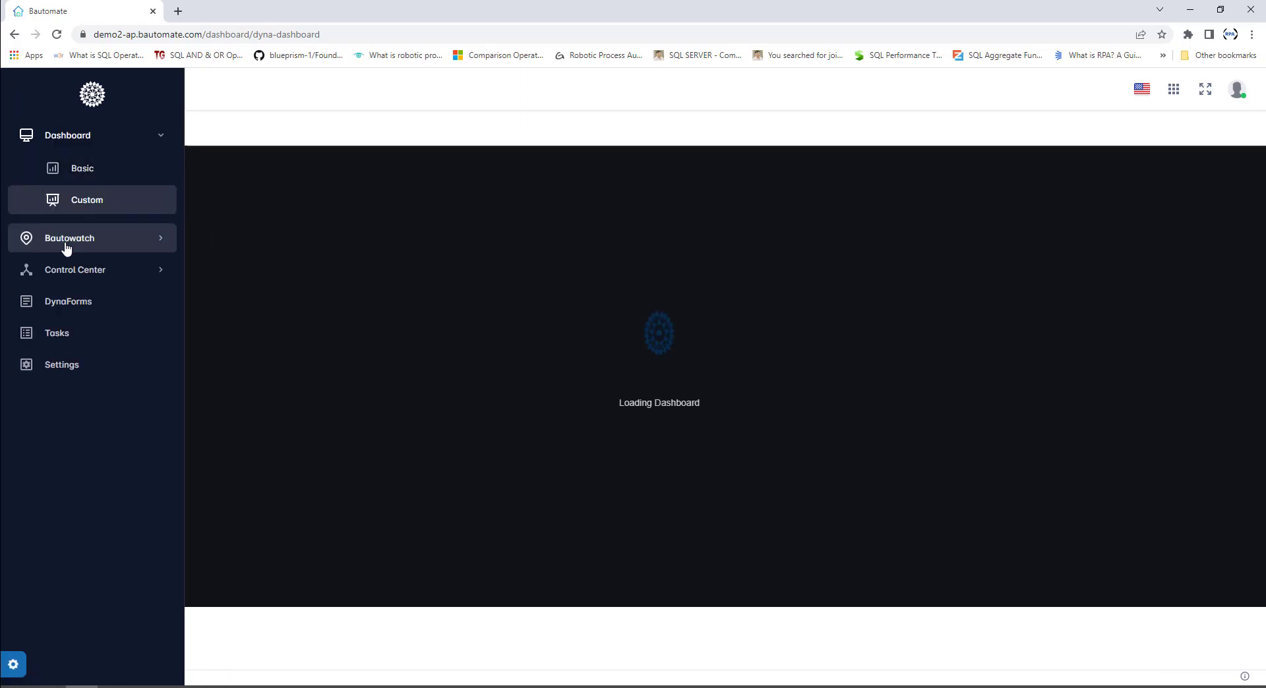
Expand Bautowatch to view Process and Connector, then expand Control Center.
click(91, 238)
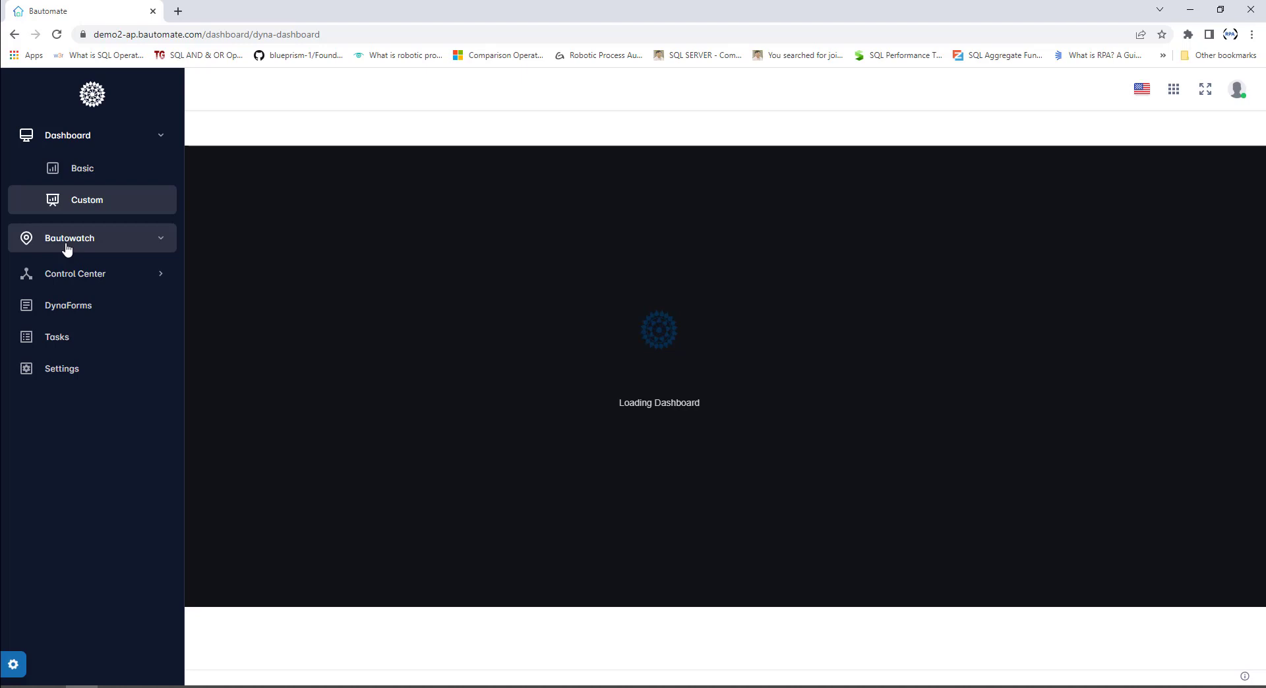
click(69, 238)
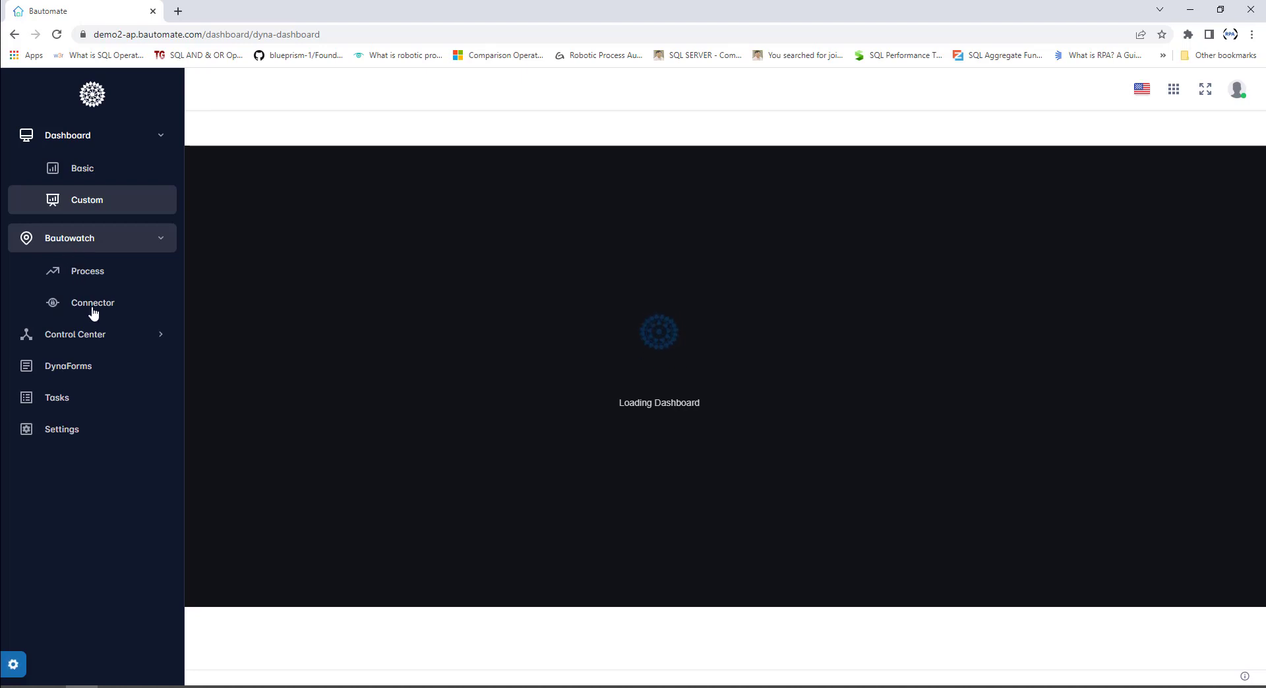
click(93, 303)
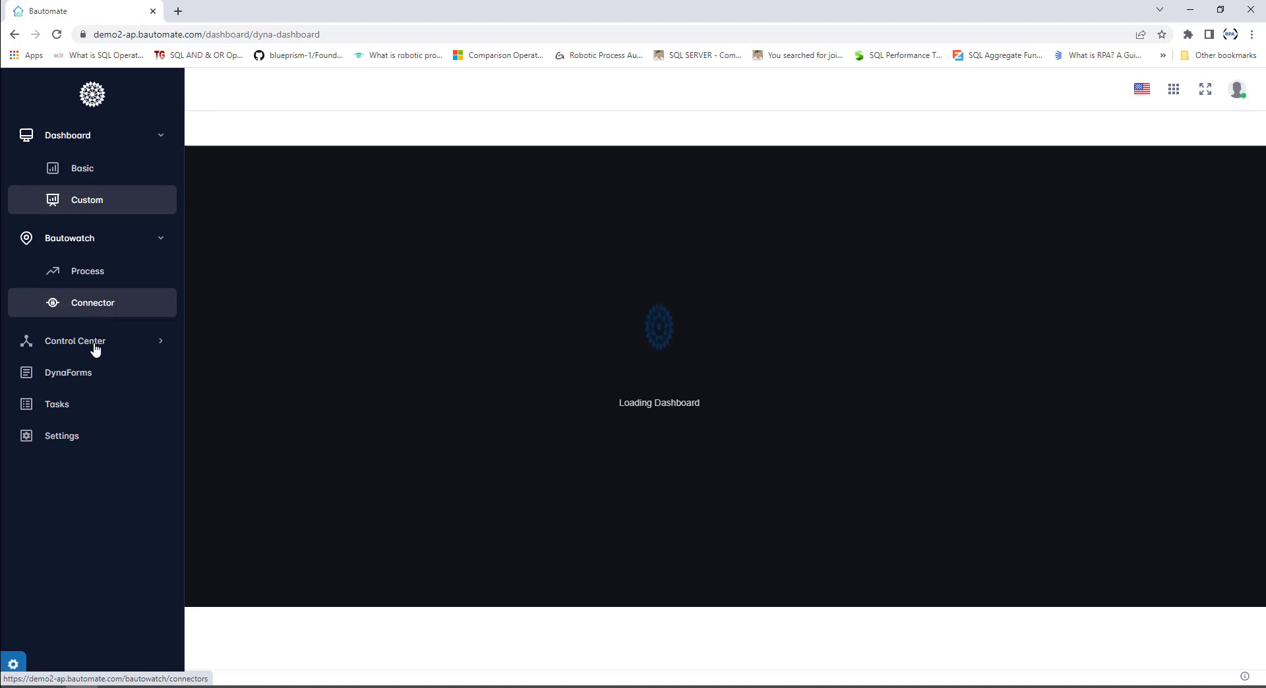
click(75, 340)
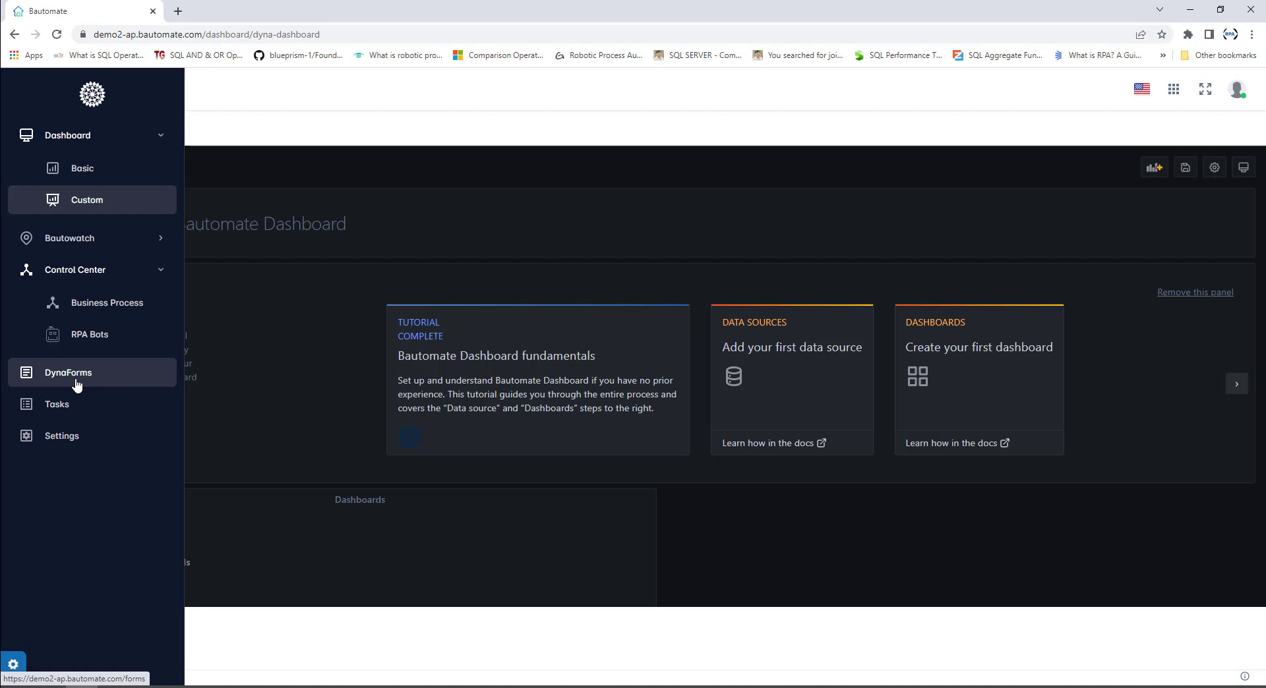
mouse_move(56, 405)
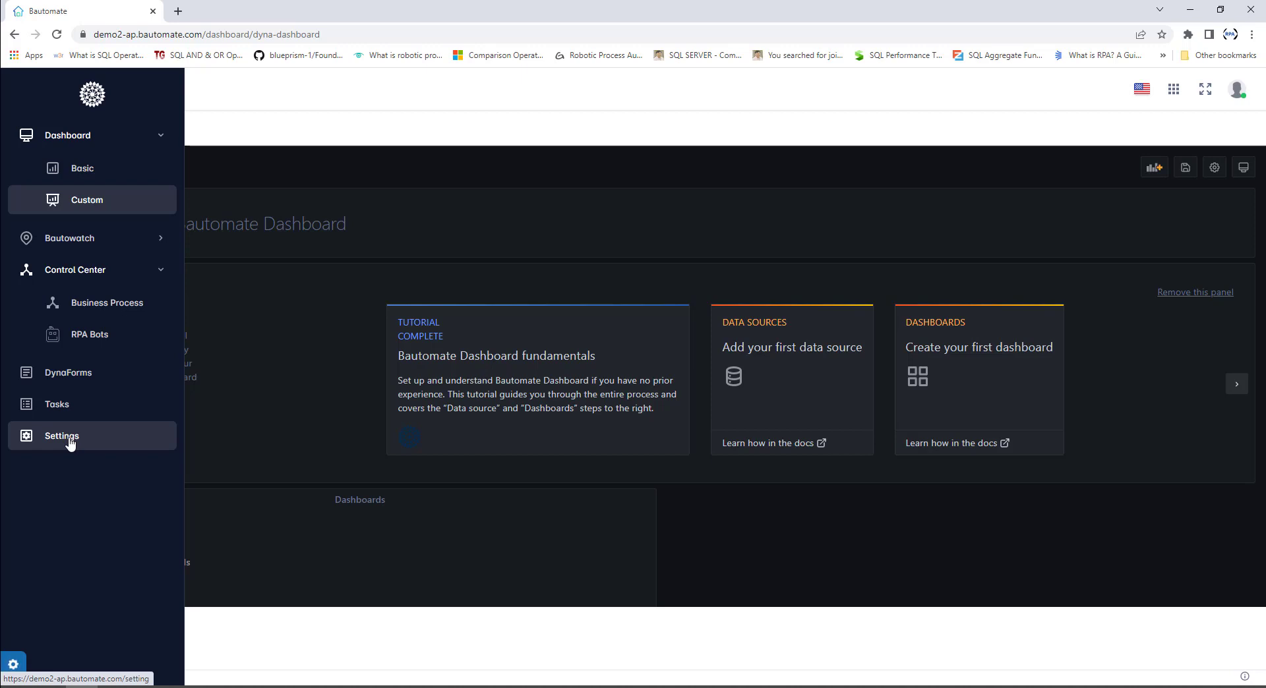
mouse_move(1160, 269)
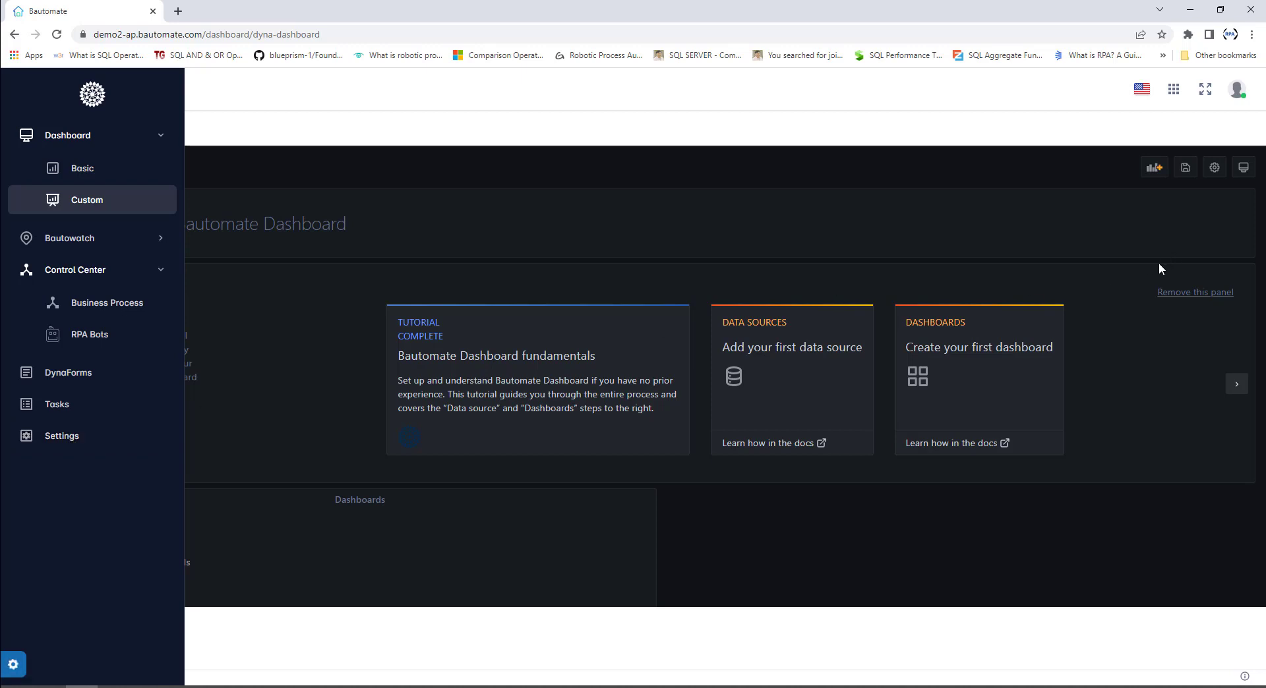
Collapse the sidebar and launch BautoBPM from the app launcher's module list.
click(81, 89)
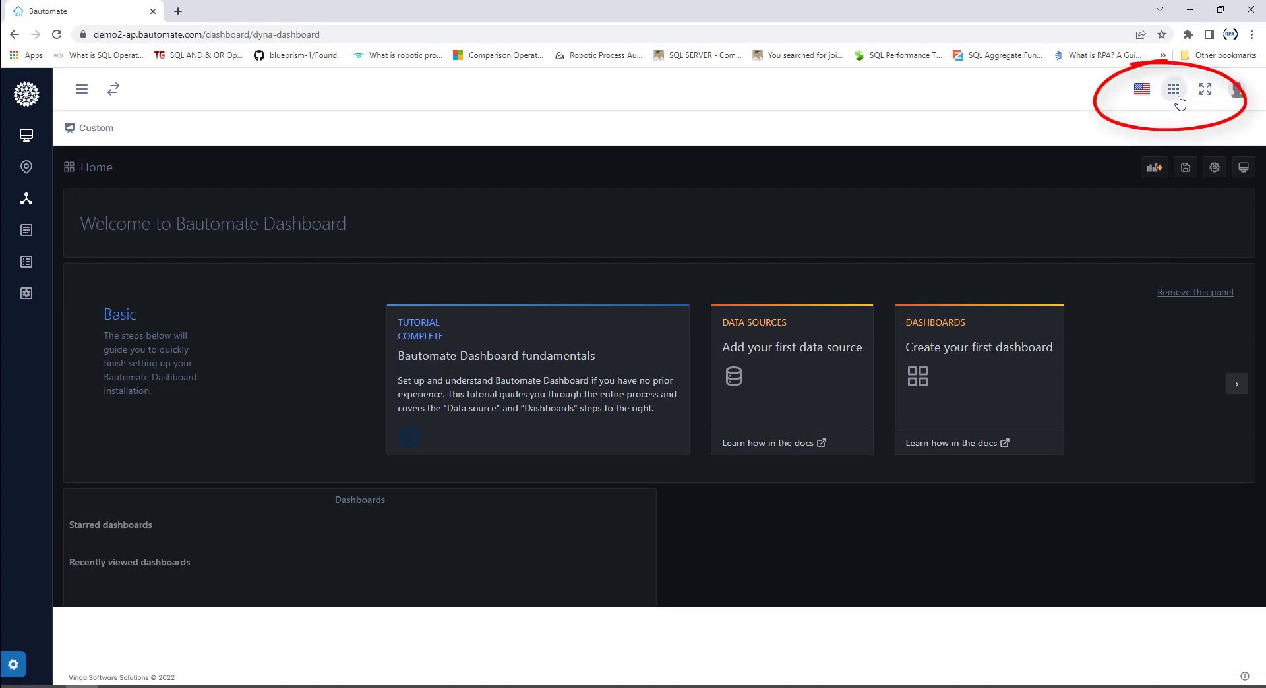
click(1173, 89)
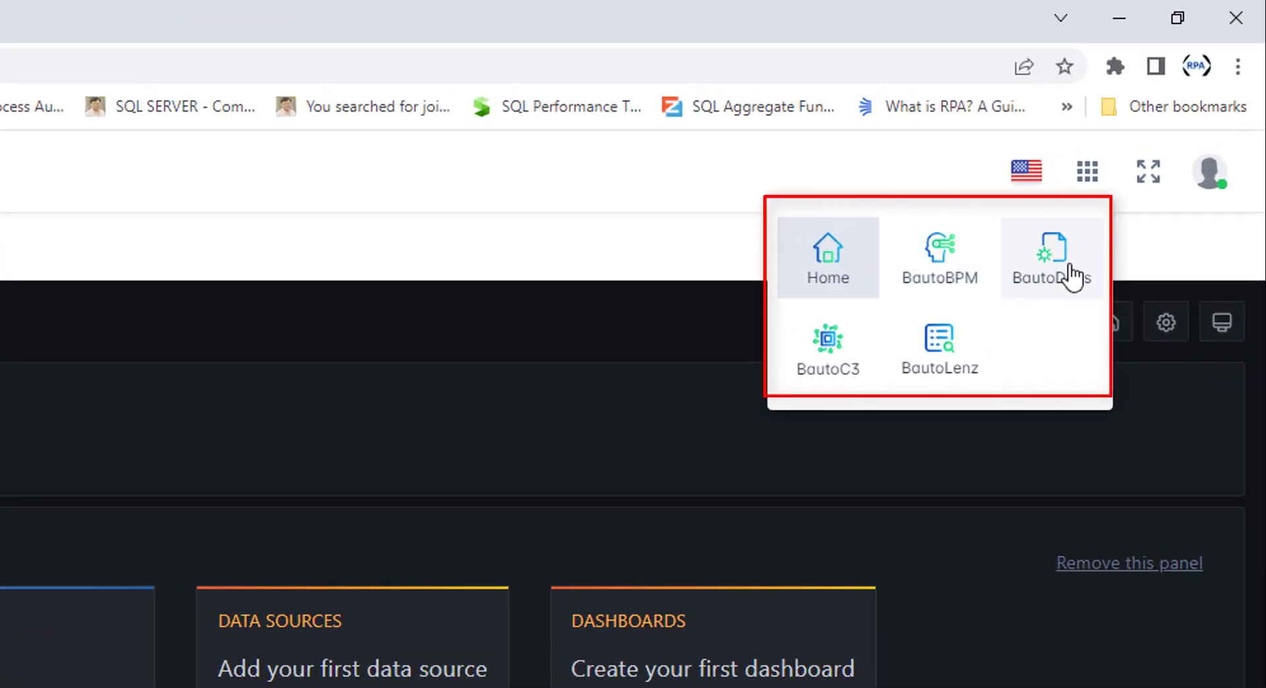
mouse_move(939, 350)
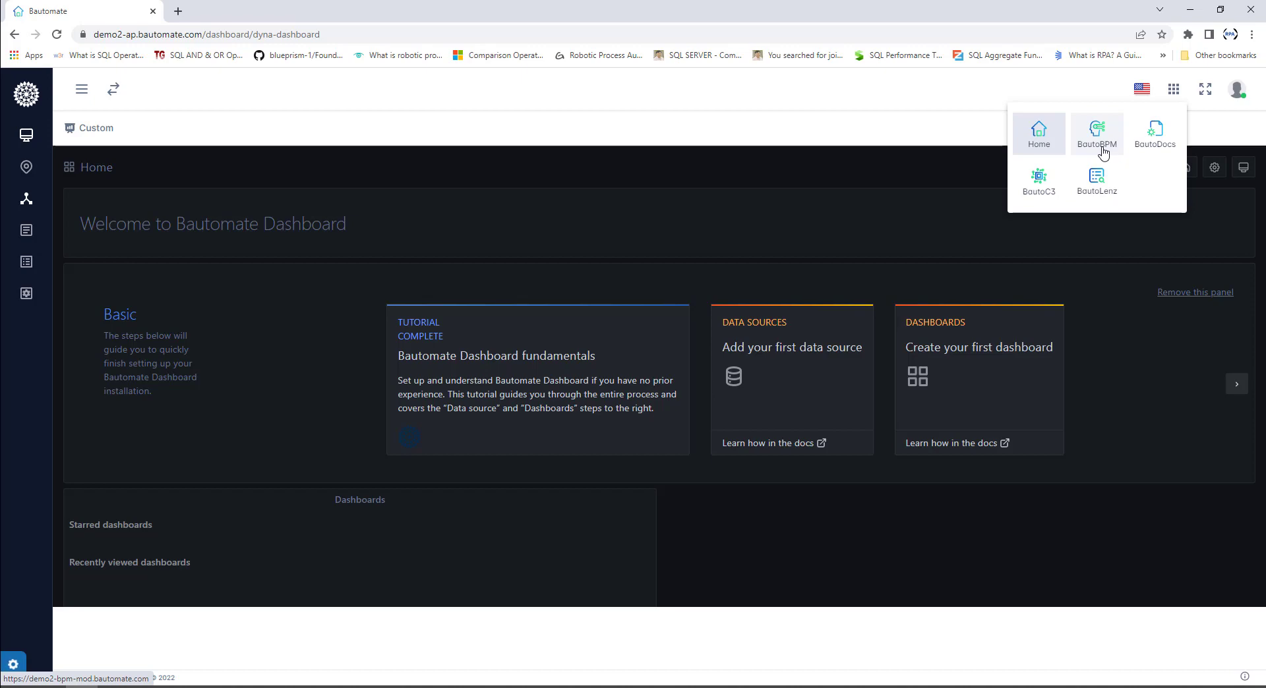
click(1097, 133)
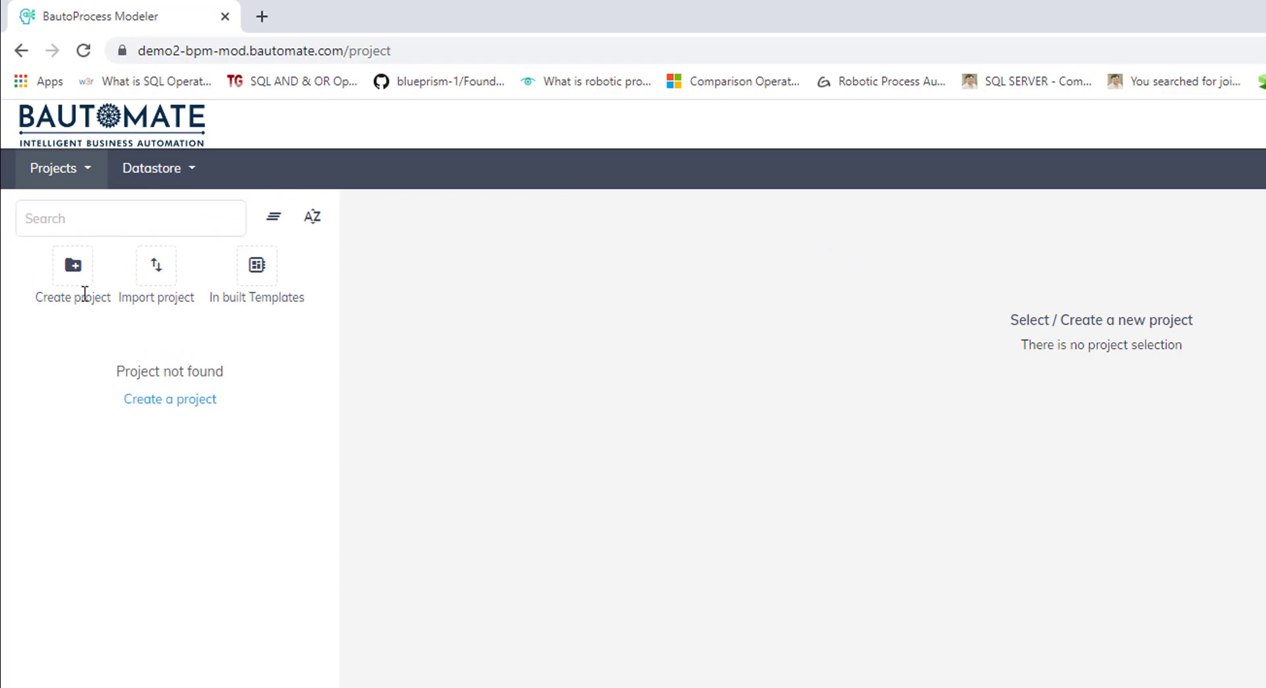
Begin a new project from the empty 'Project not found' Projects page.
click(72, 266)
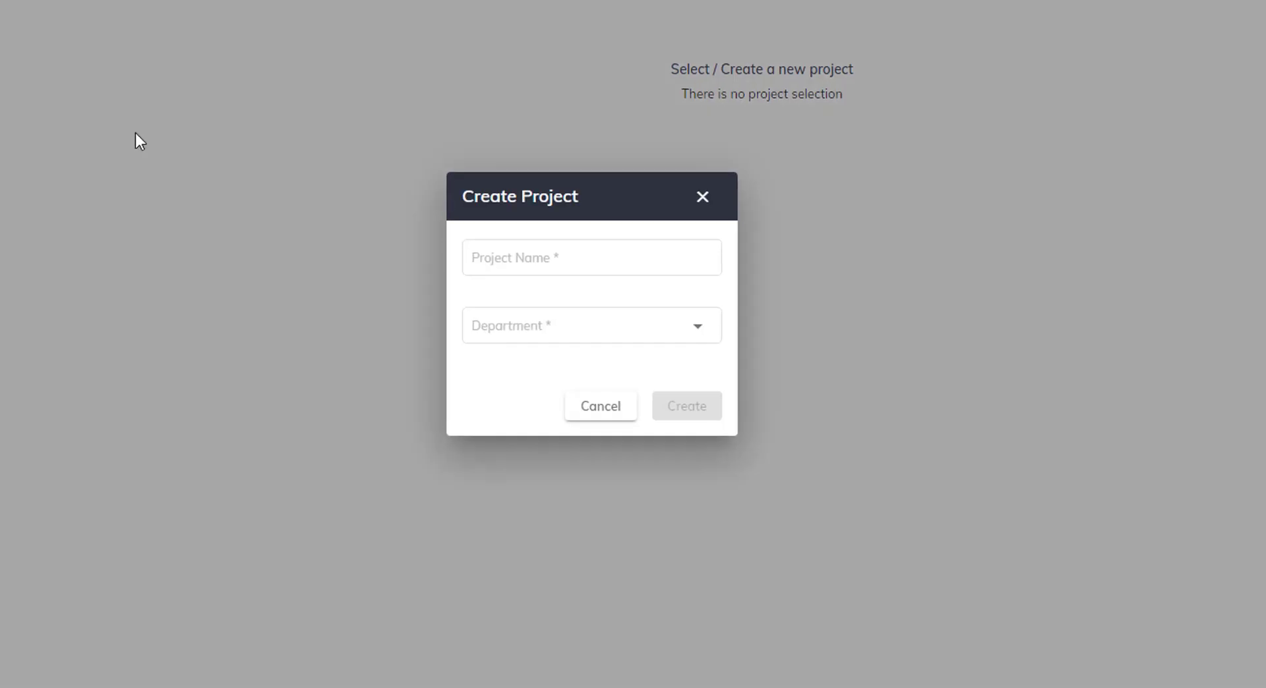
Create project Bautomate_proj under the Education department and open it.
click(590, 257)
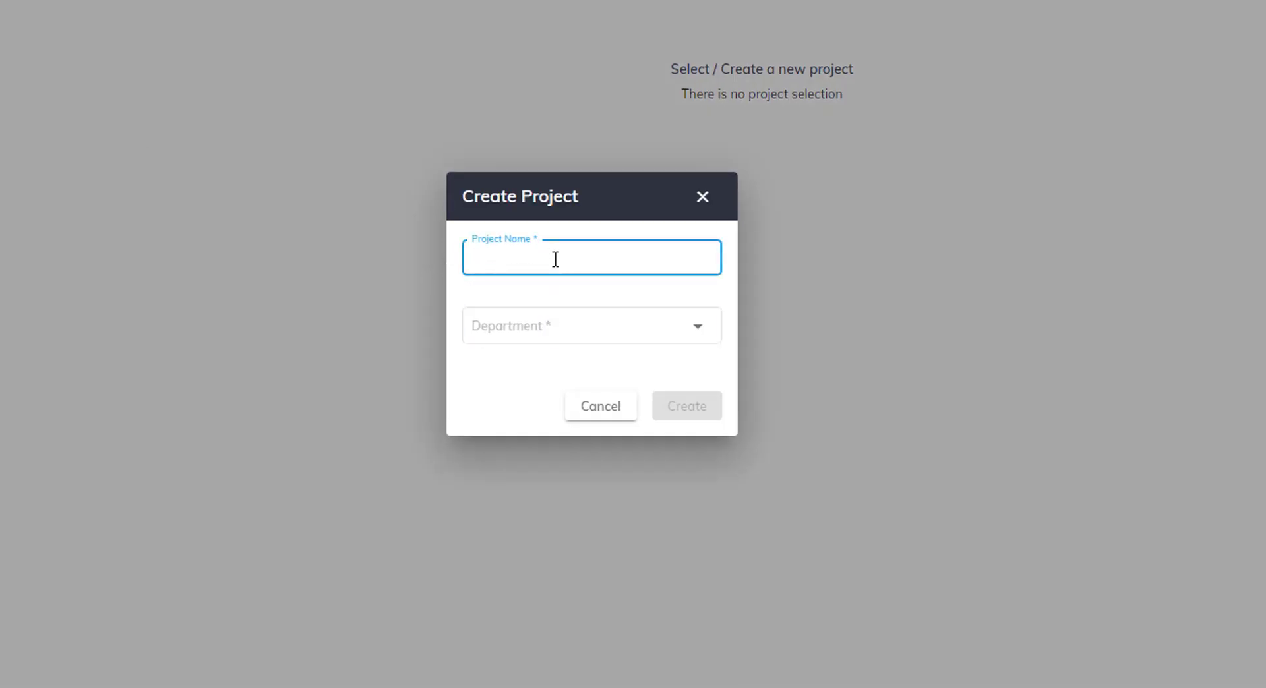
text(Bautoma)
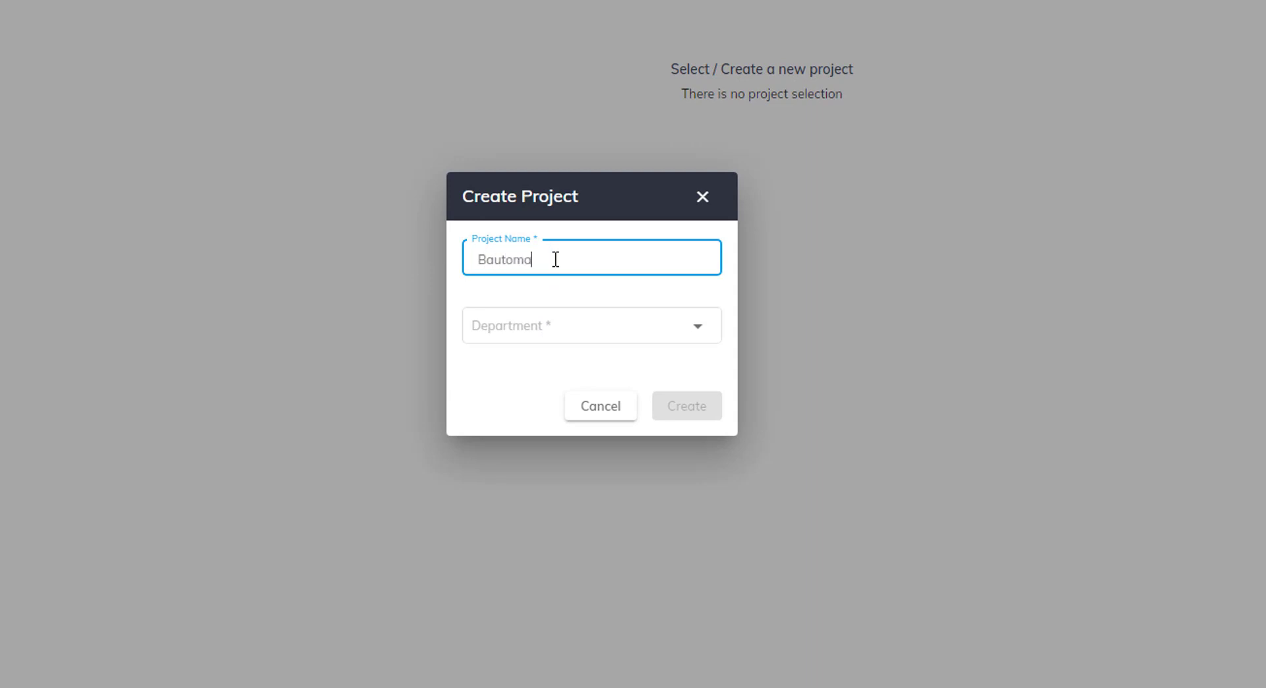
text(te_pro)
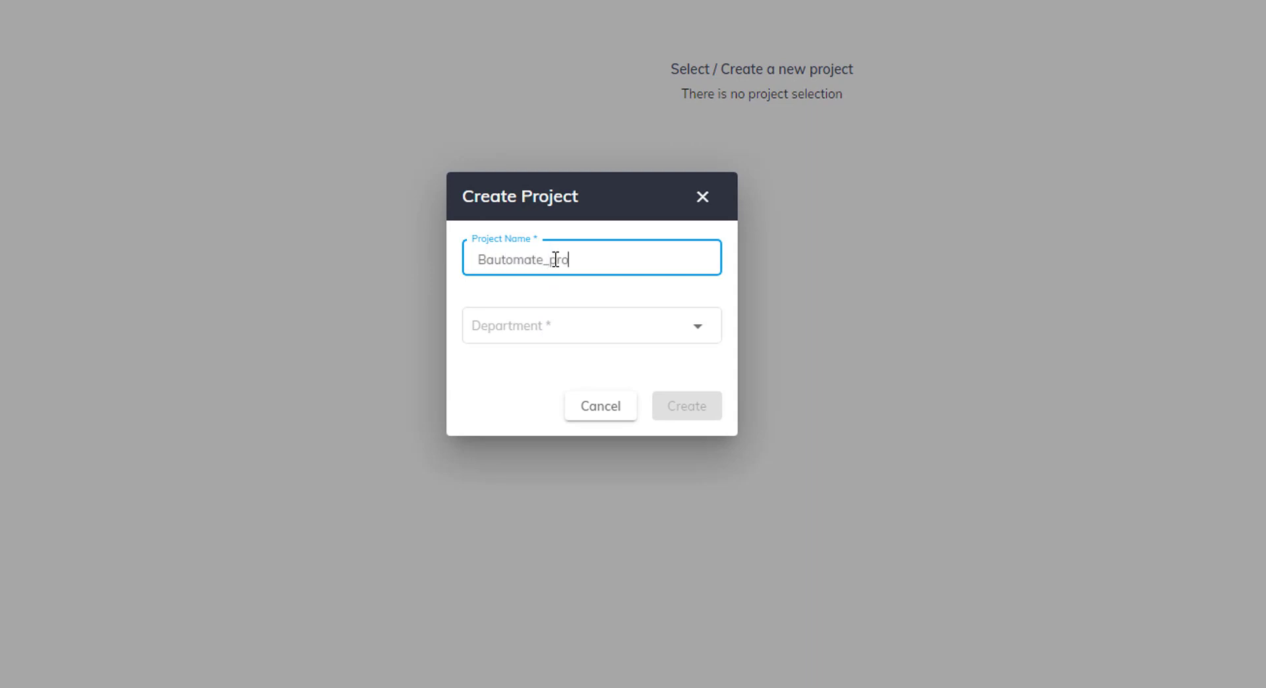
click(590, 325)
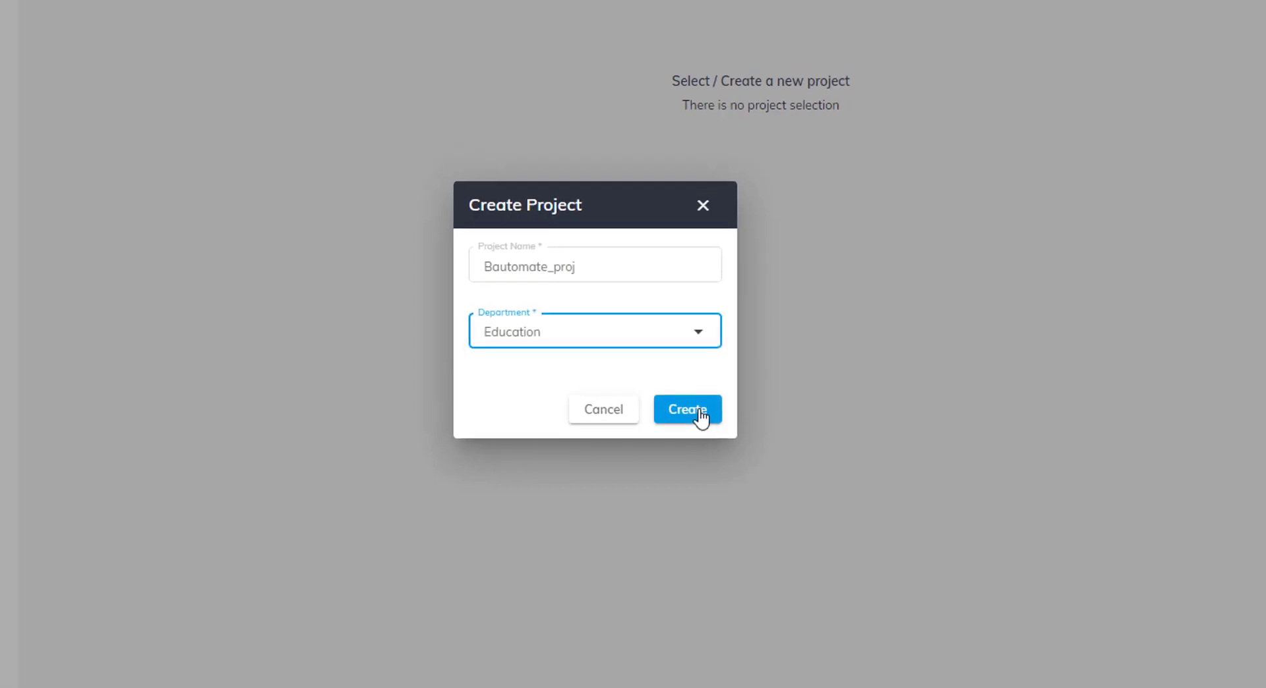
click(686, 409)
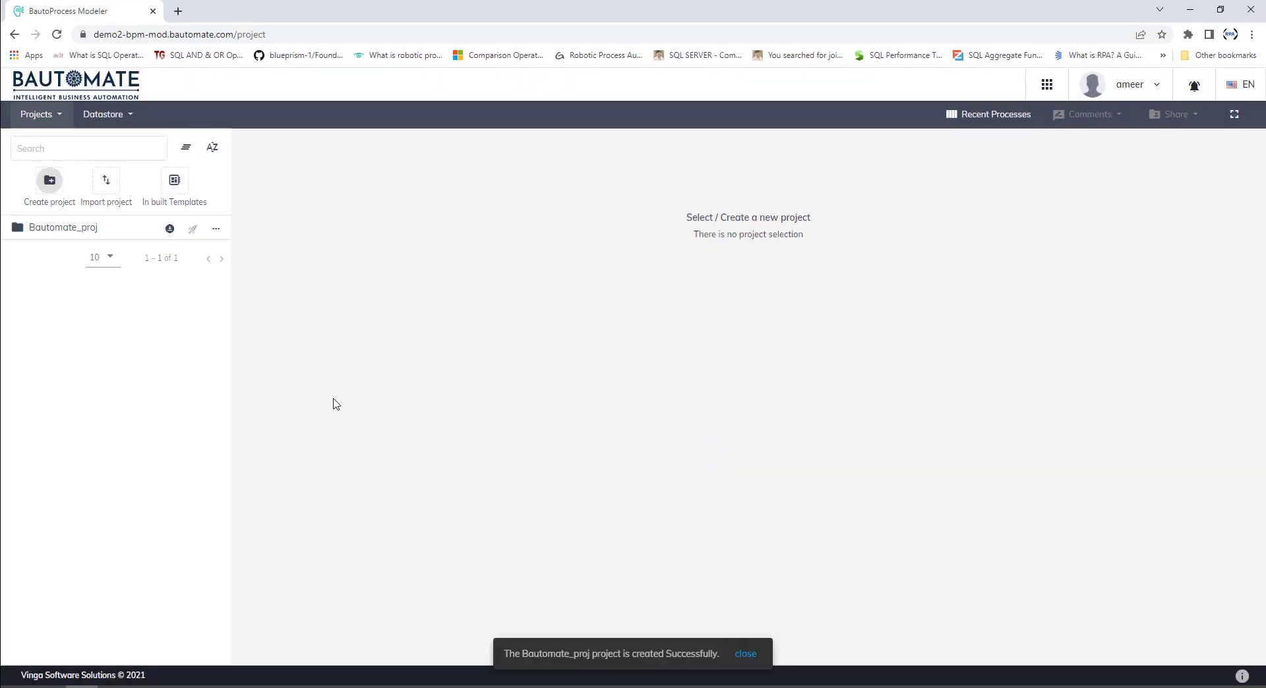
click(744, 653)
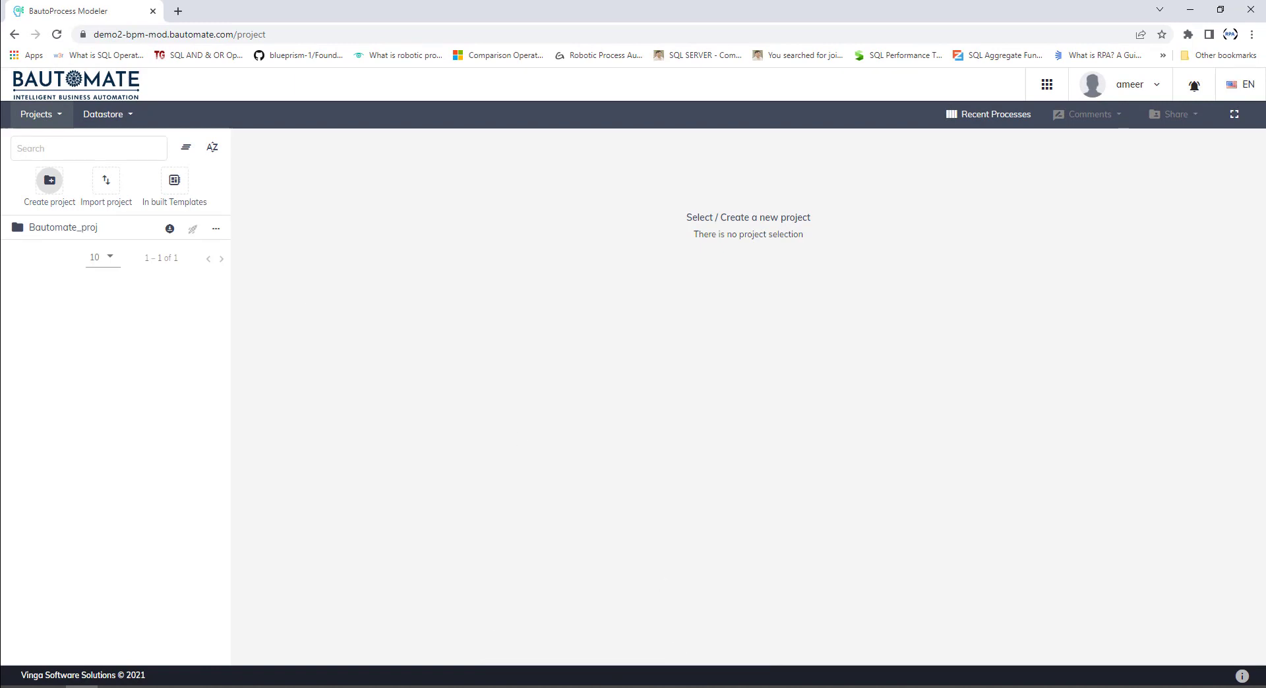
mouse_move(46, 234)
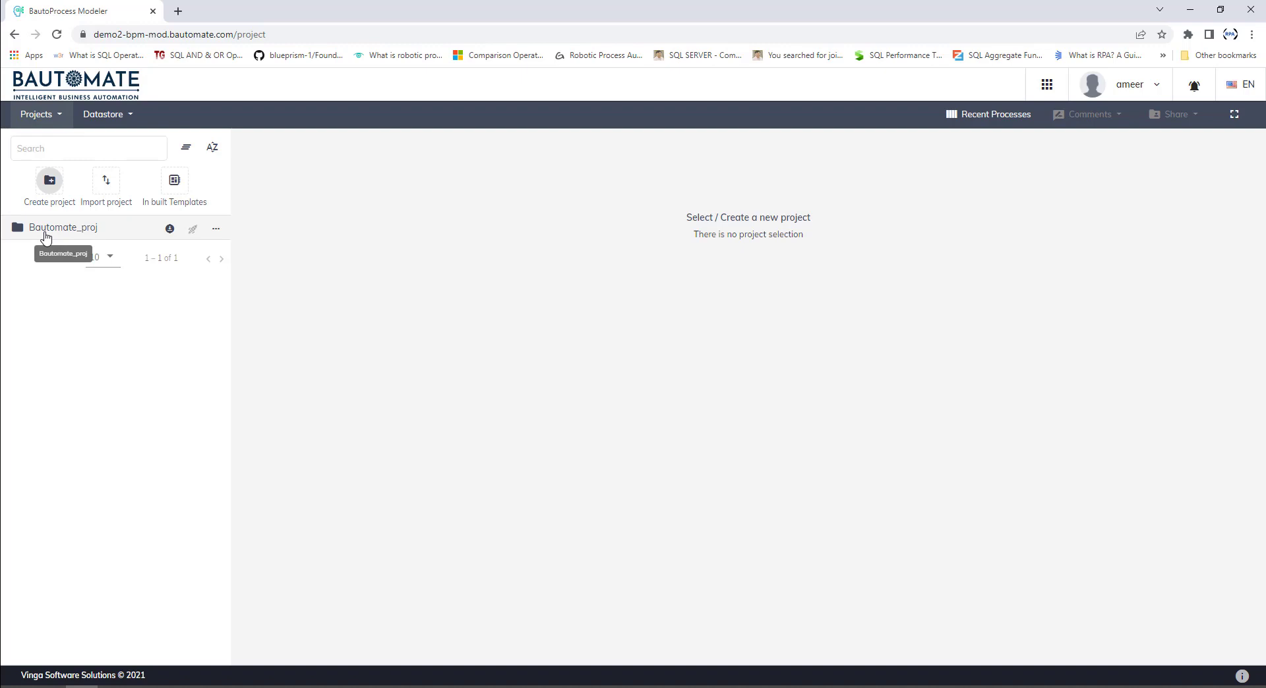
click(62, 226)
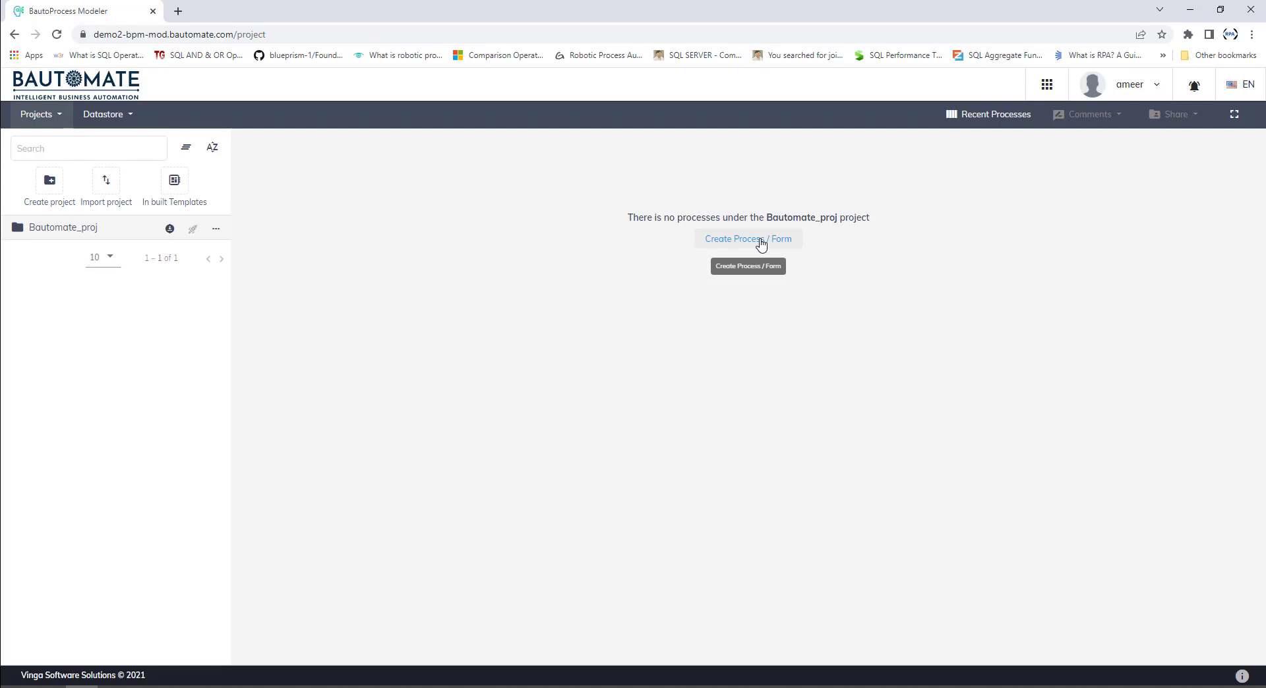
Add form Bautomate_process with description 'trail' to the project.
click(747, 239)
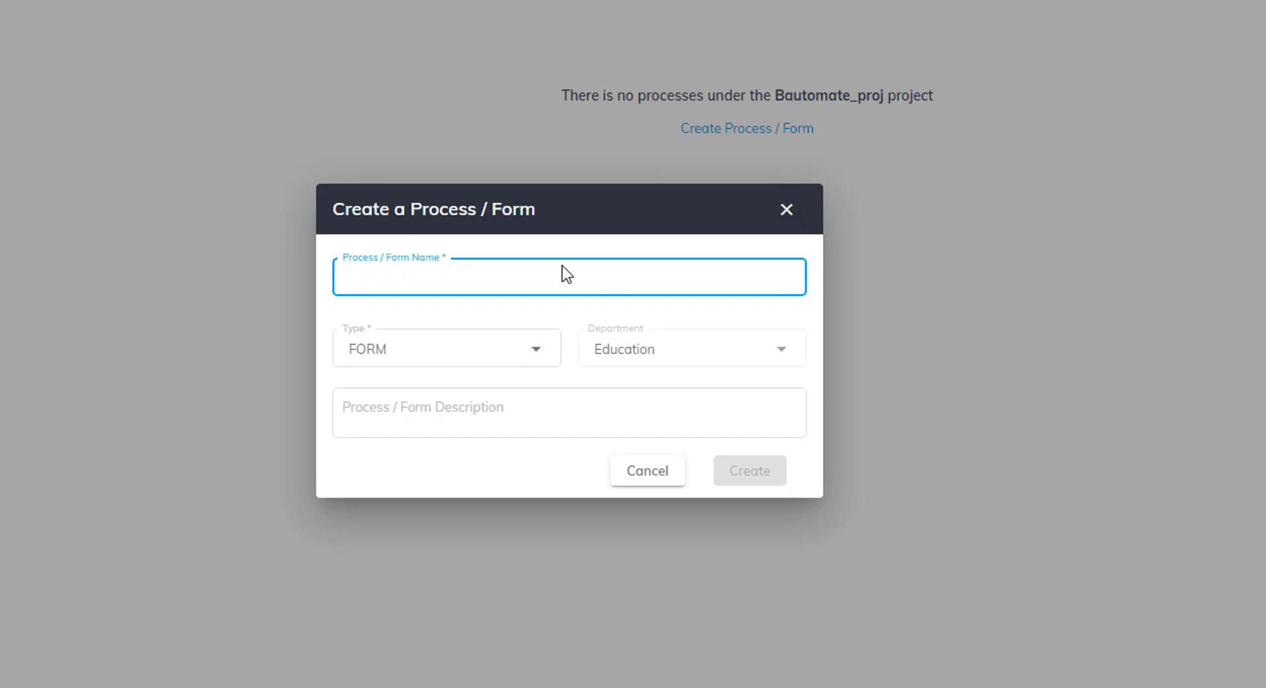
text(Bautoma)
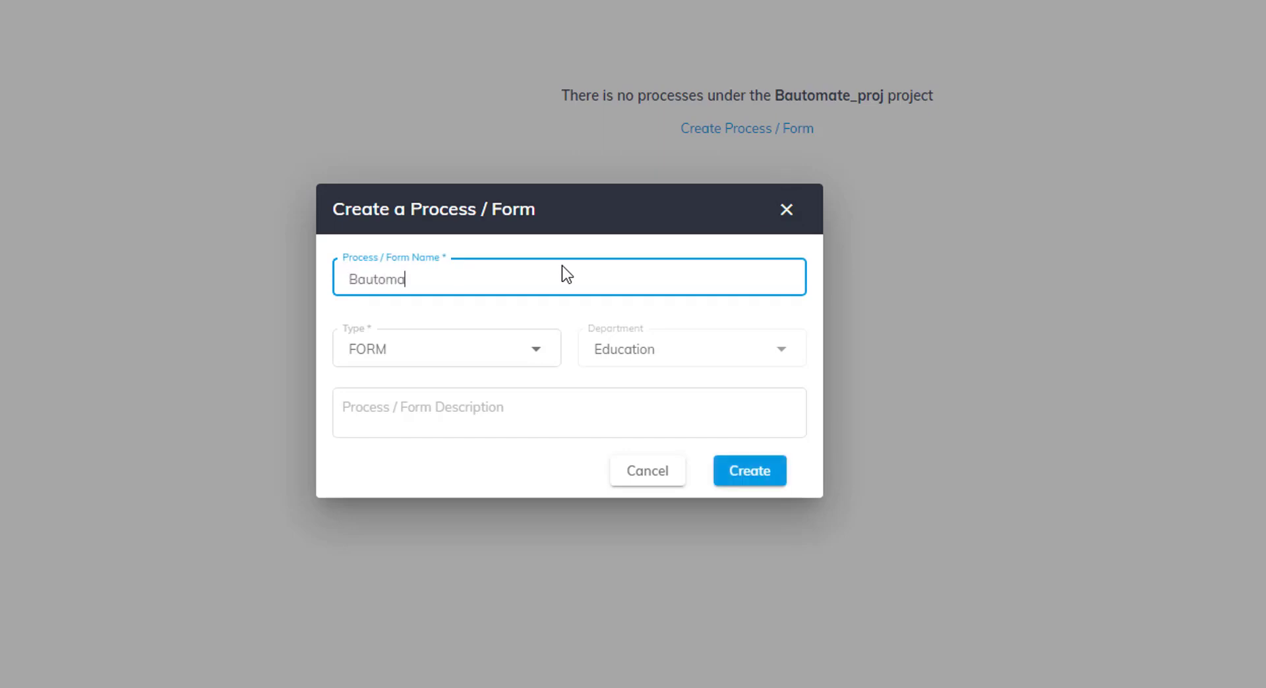
text(te_process)
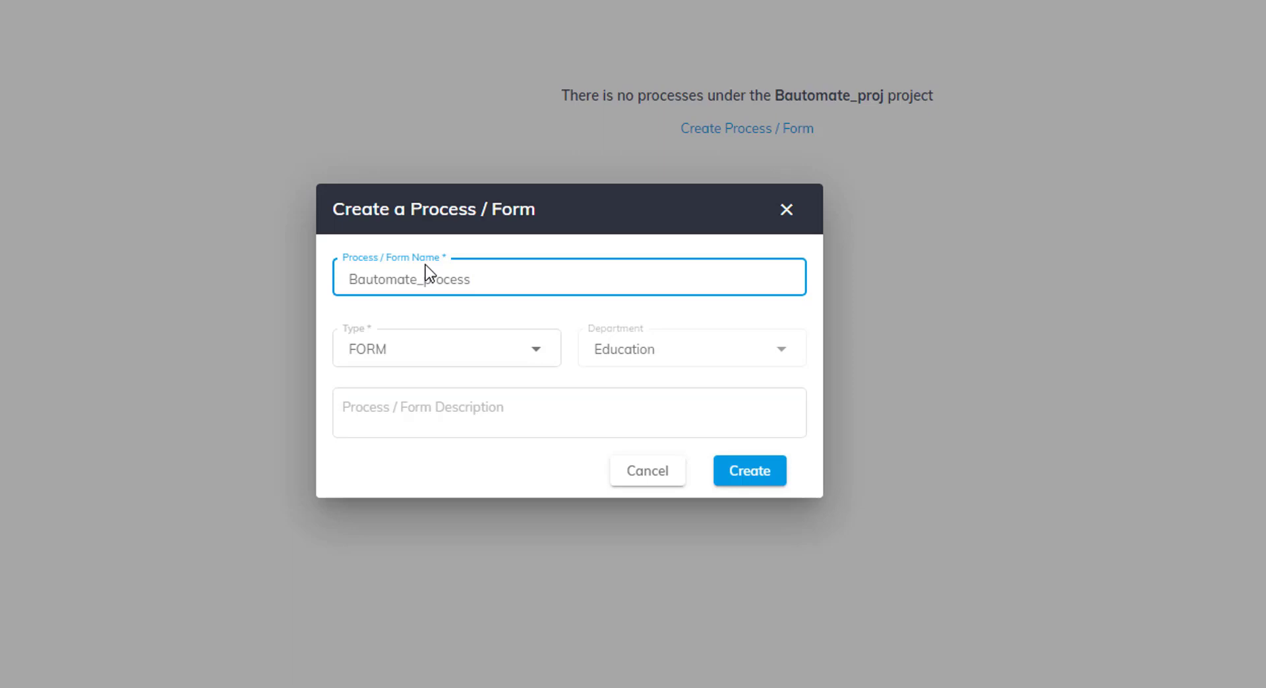
click(568, 412)
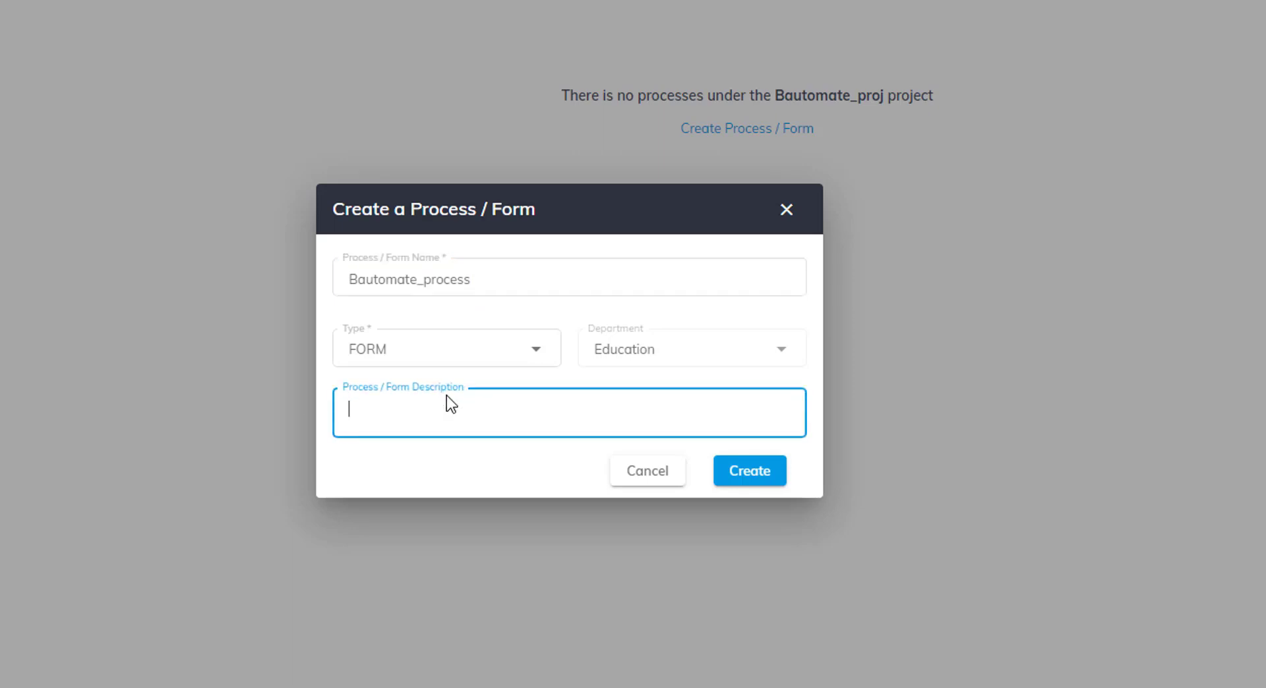
text(trail)
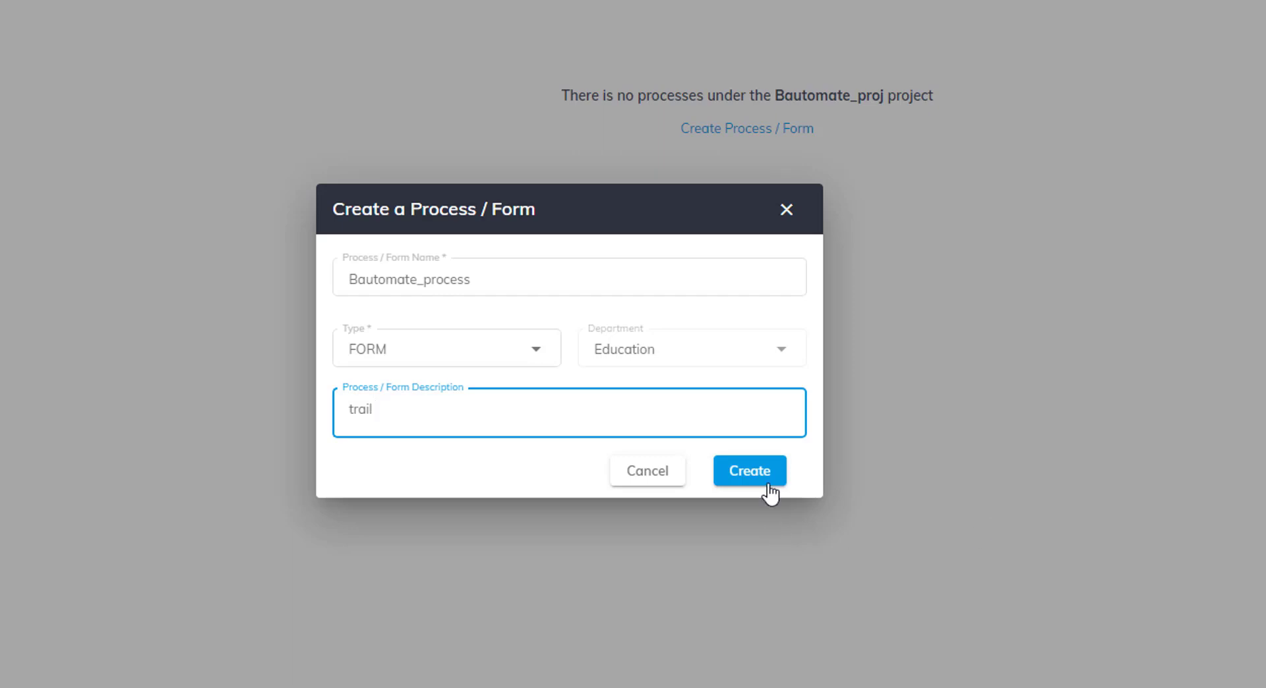
click(748, 470)
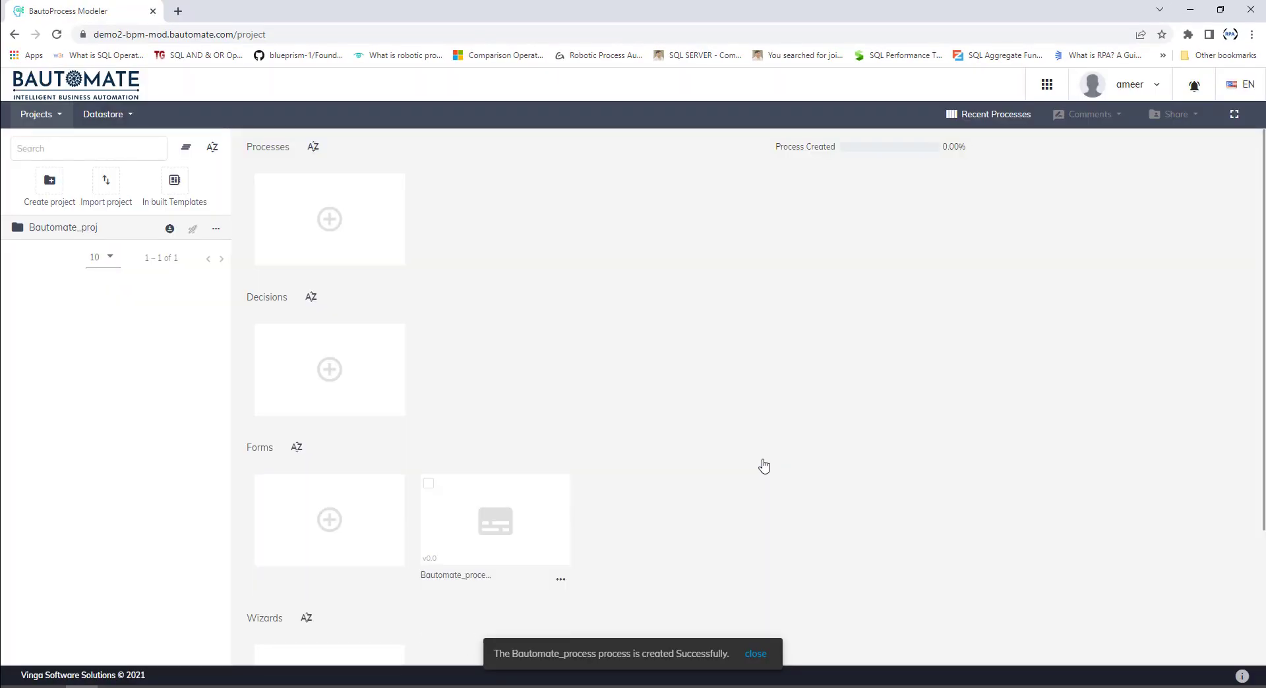
mouse_move(323, 324)
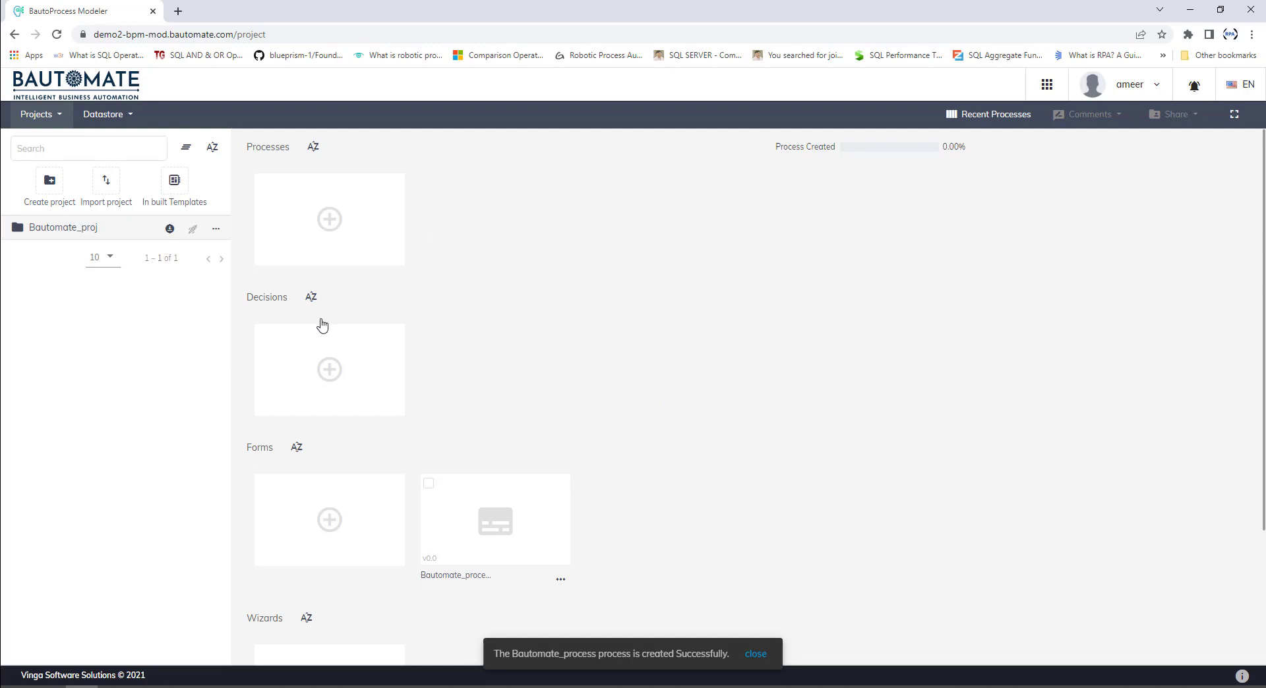
mouse_move(528, 525)
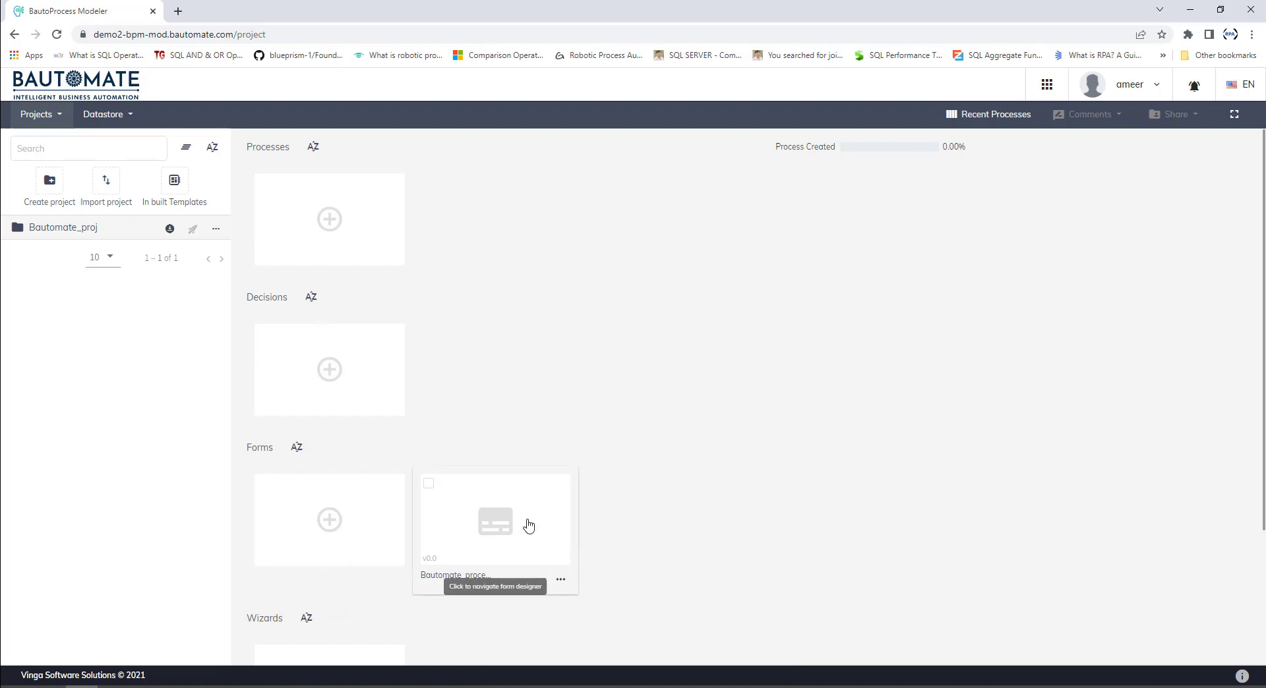
Scroll down to the Bautomate_process form card and the empty Wizards section.
scroll(down, 3)
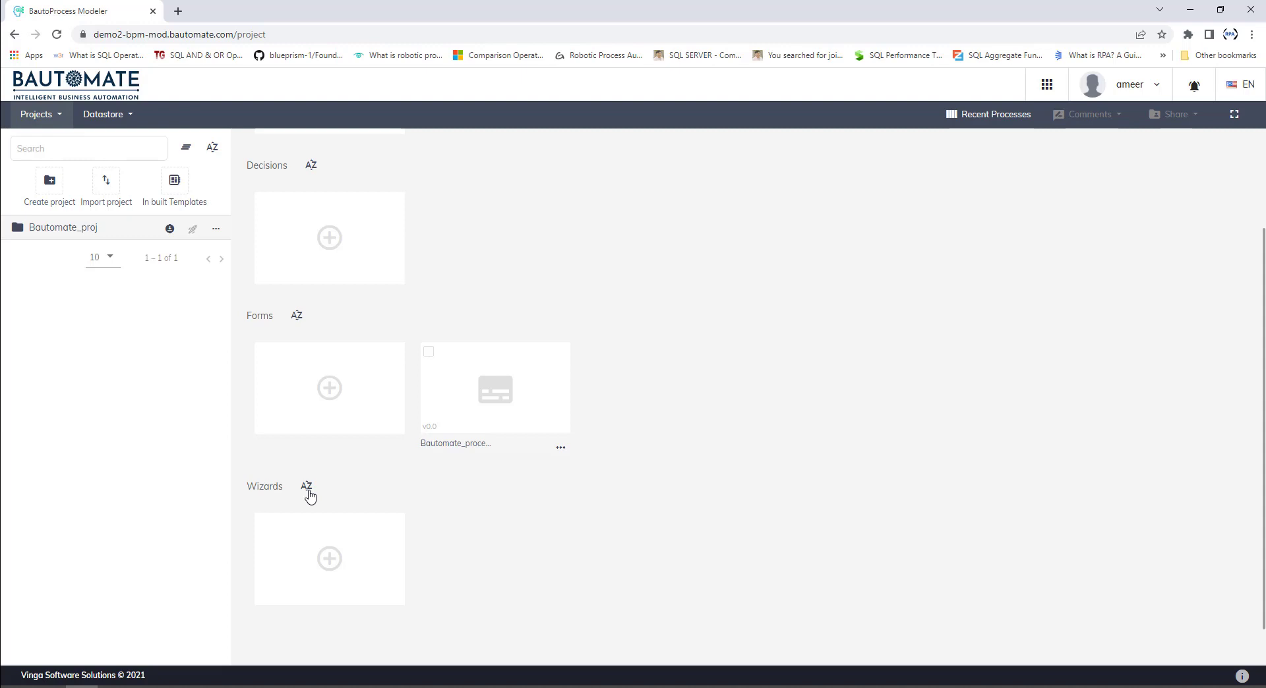
mouse_move(310, 497)
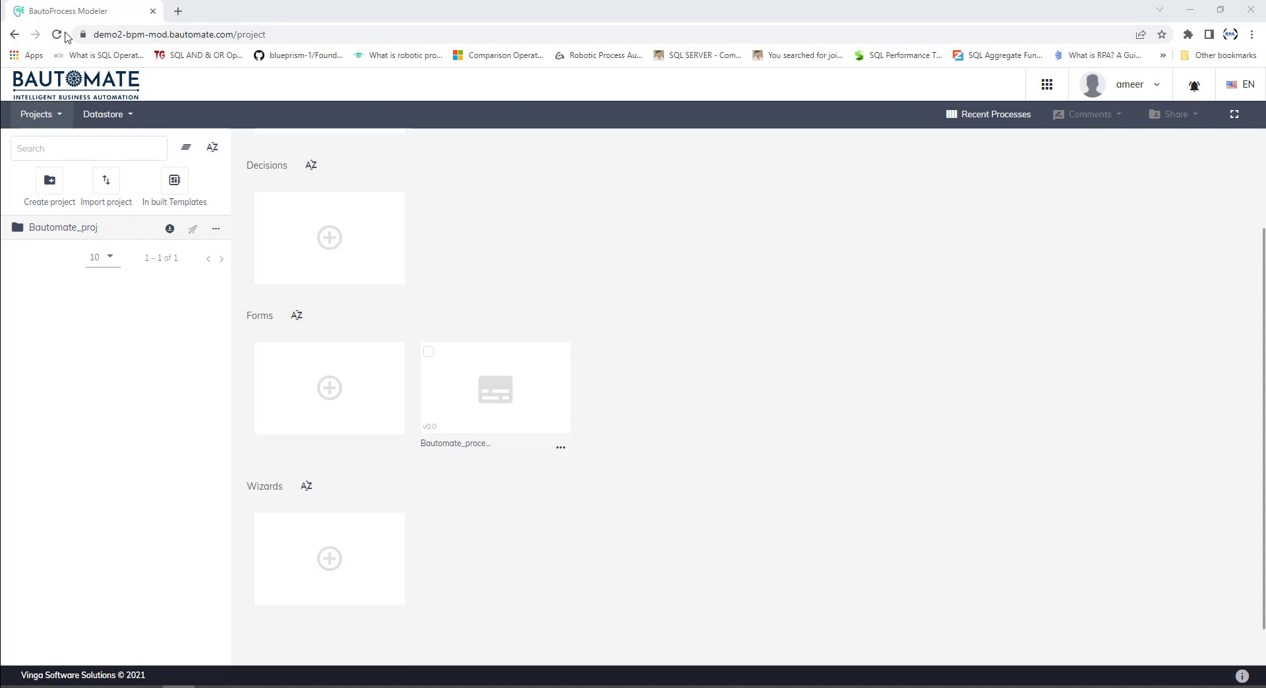
Open BautoC3 from the app launcher, landing on its Tracking page.
click(55, 34)
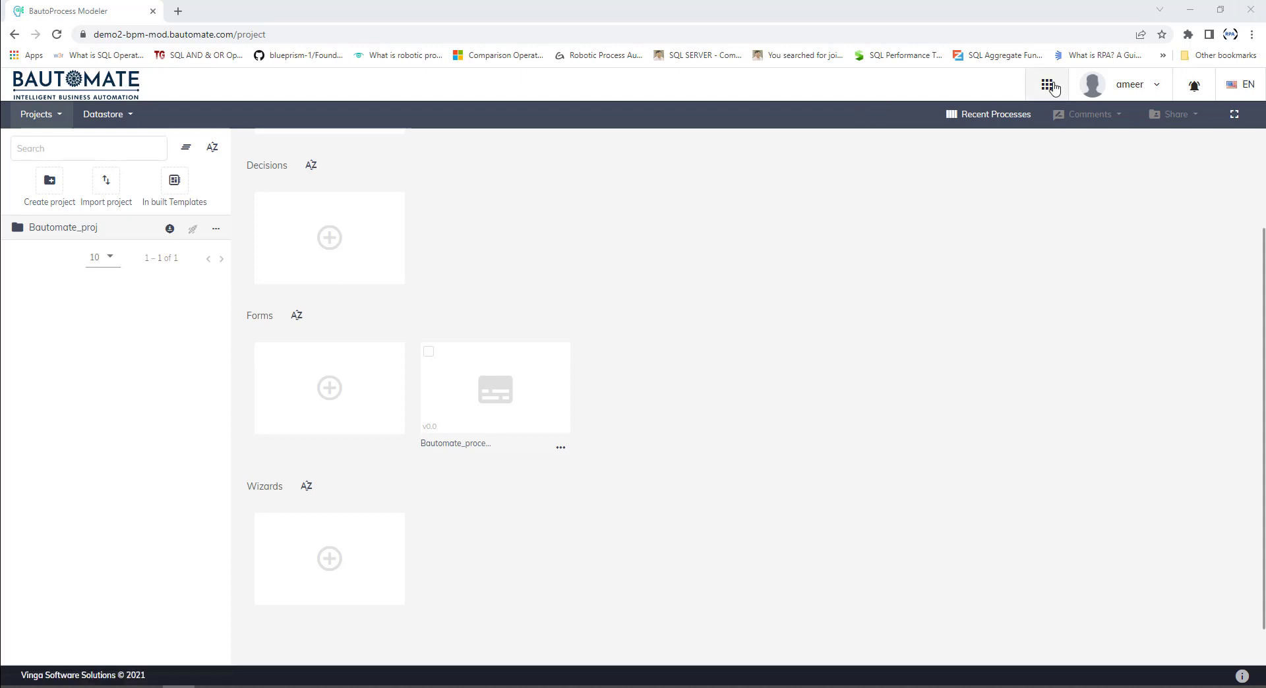
click(1046, 84)
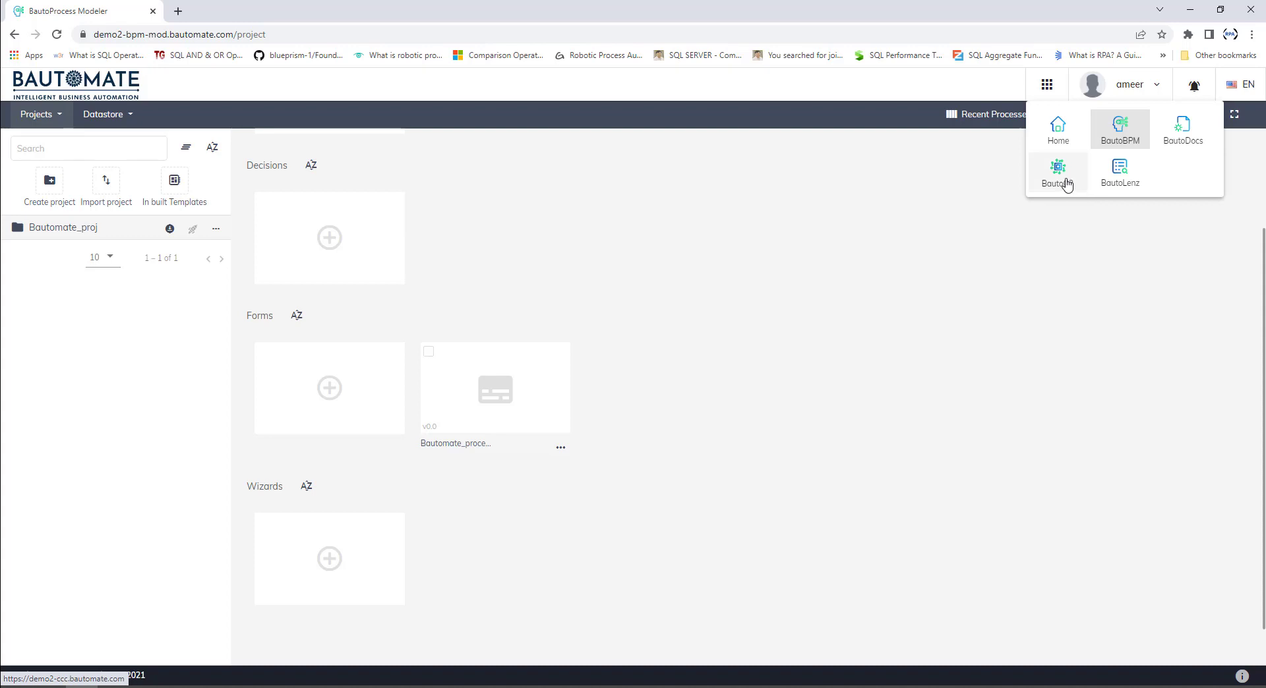
click(1058, 170)
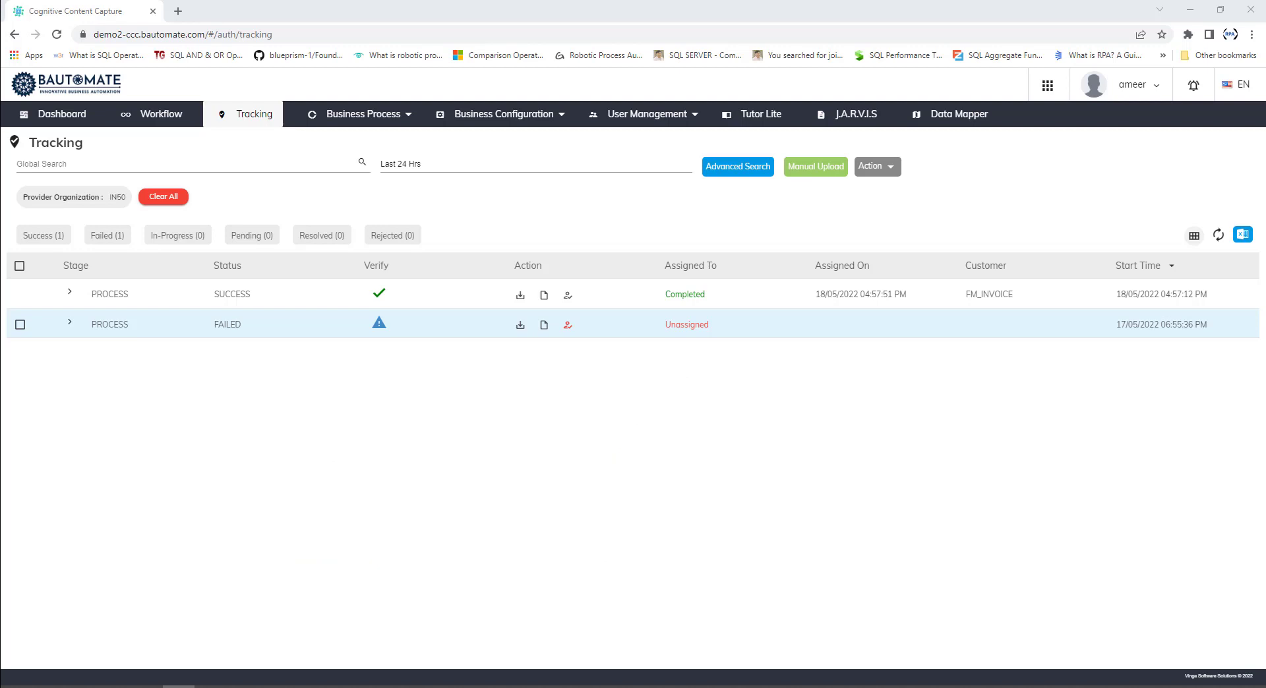
mouse_move(373, 220)
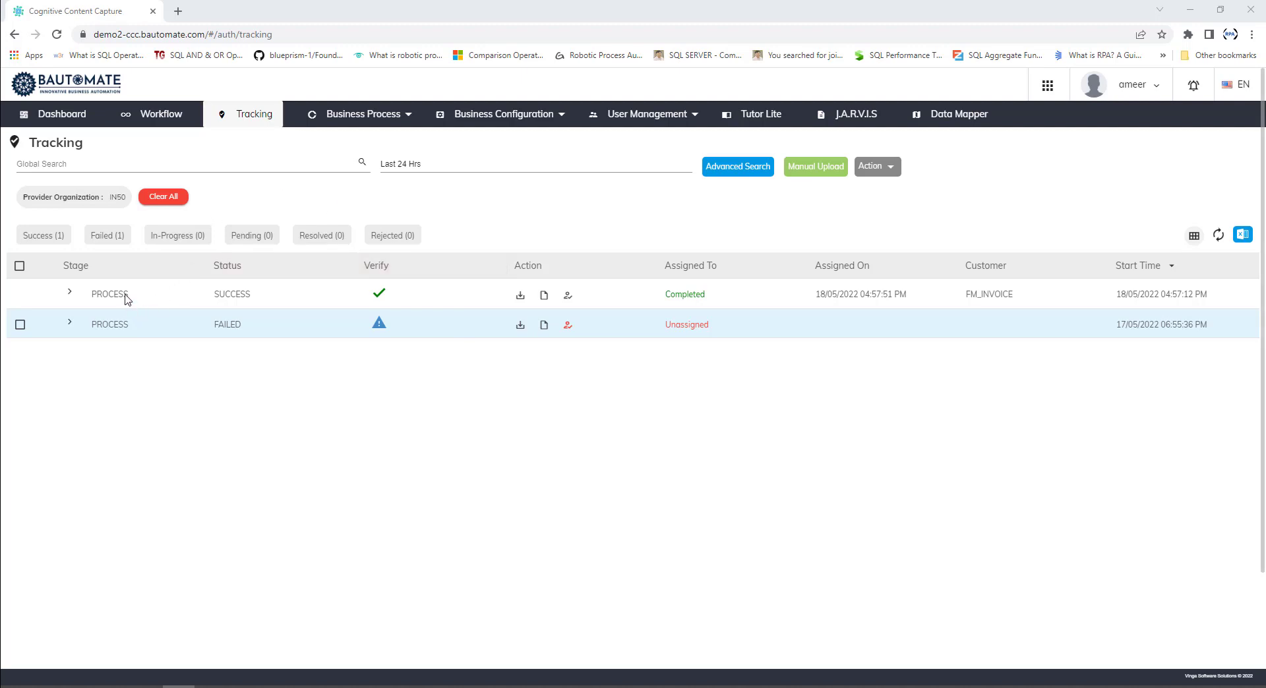
mouse_move(670, 371)
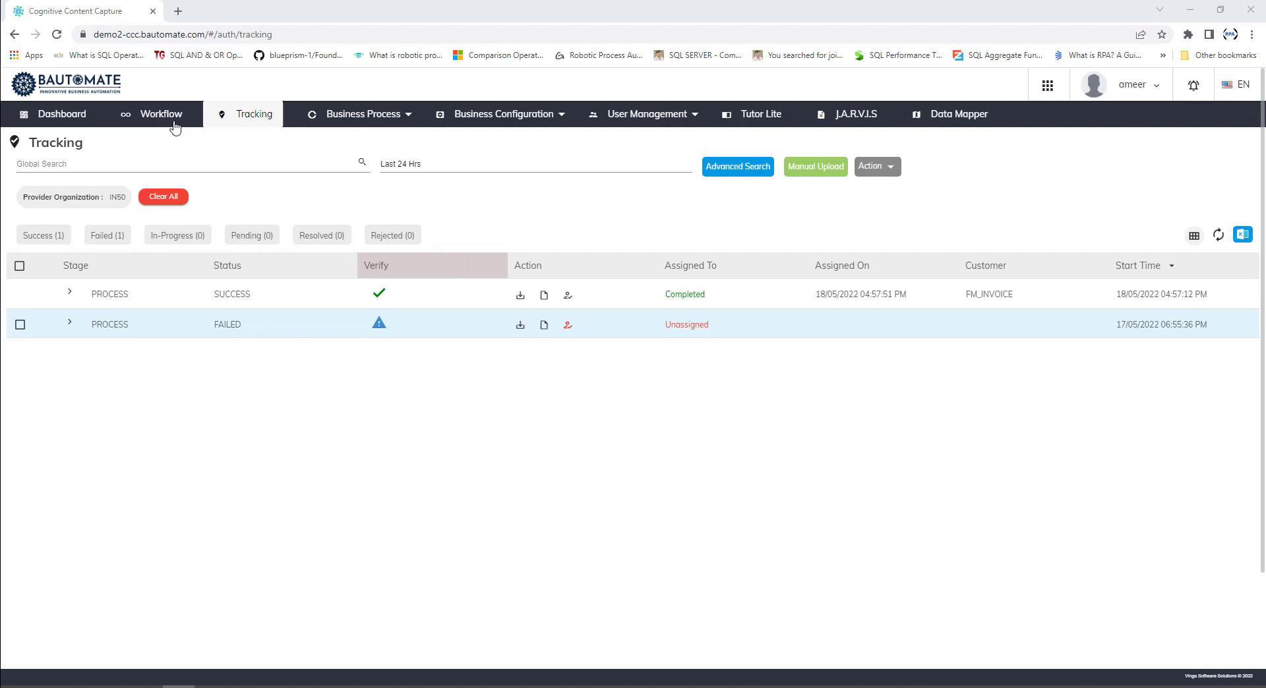
mouse_move(454, 141)
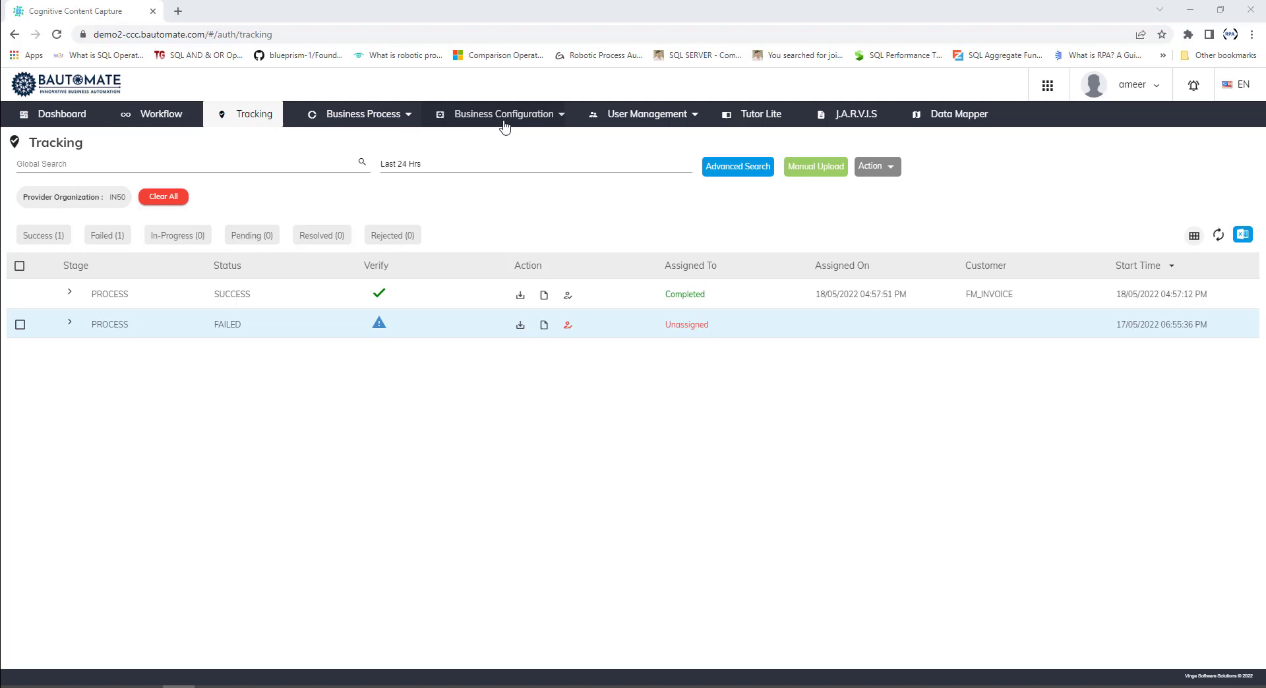
mouse_move(647, 126)
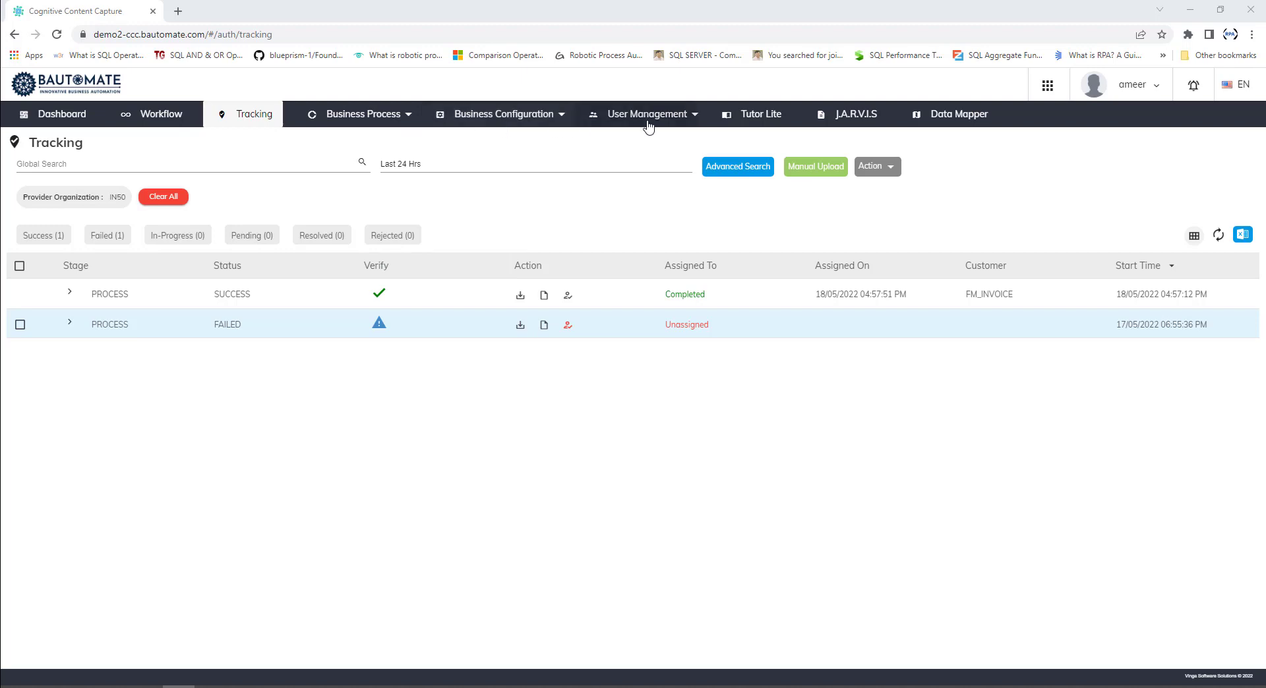
mouse_move(649, 128)
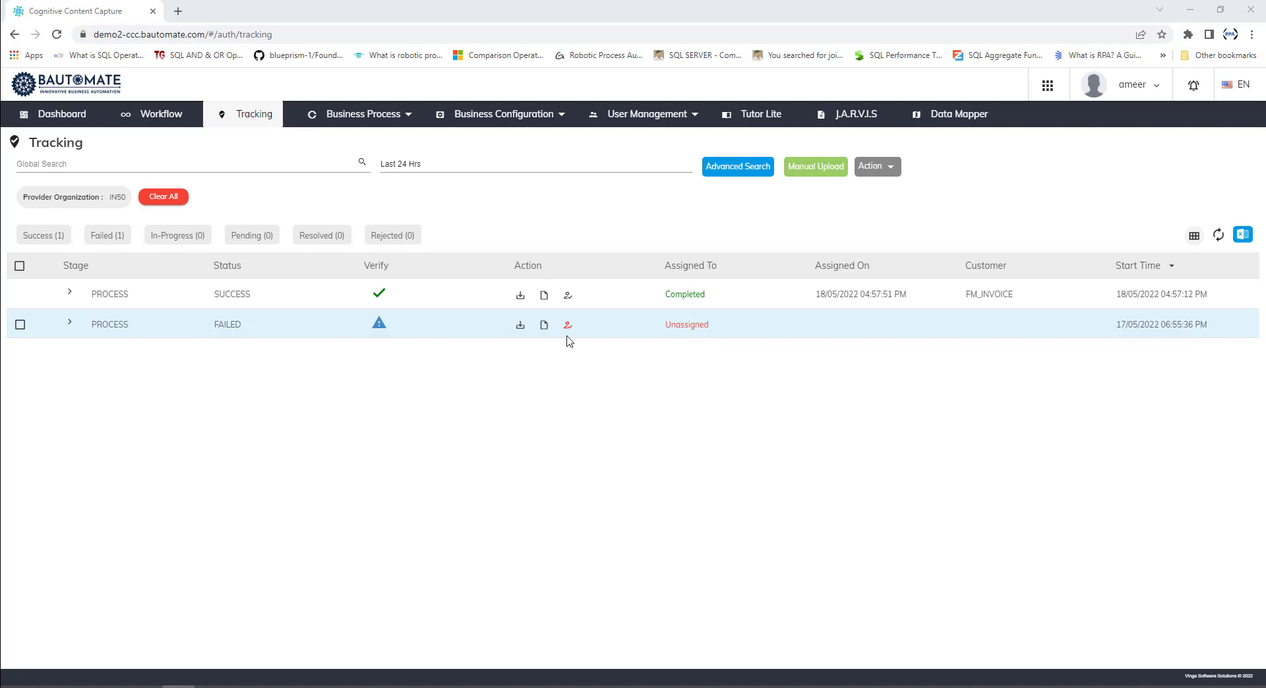
mouse_move(327, 233)
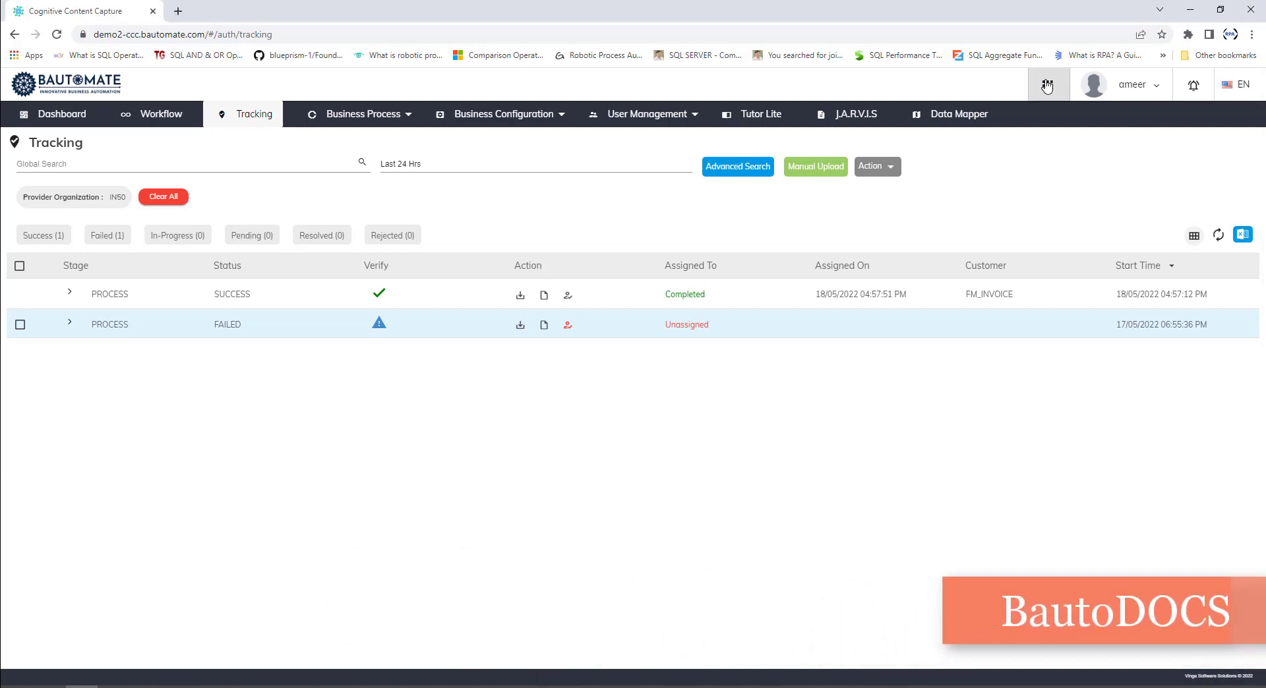
Open BautoDocs from the app launcher, landing on the empty My Documents.
click(1047, 85)
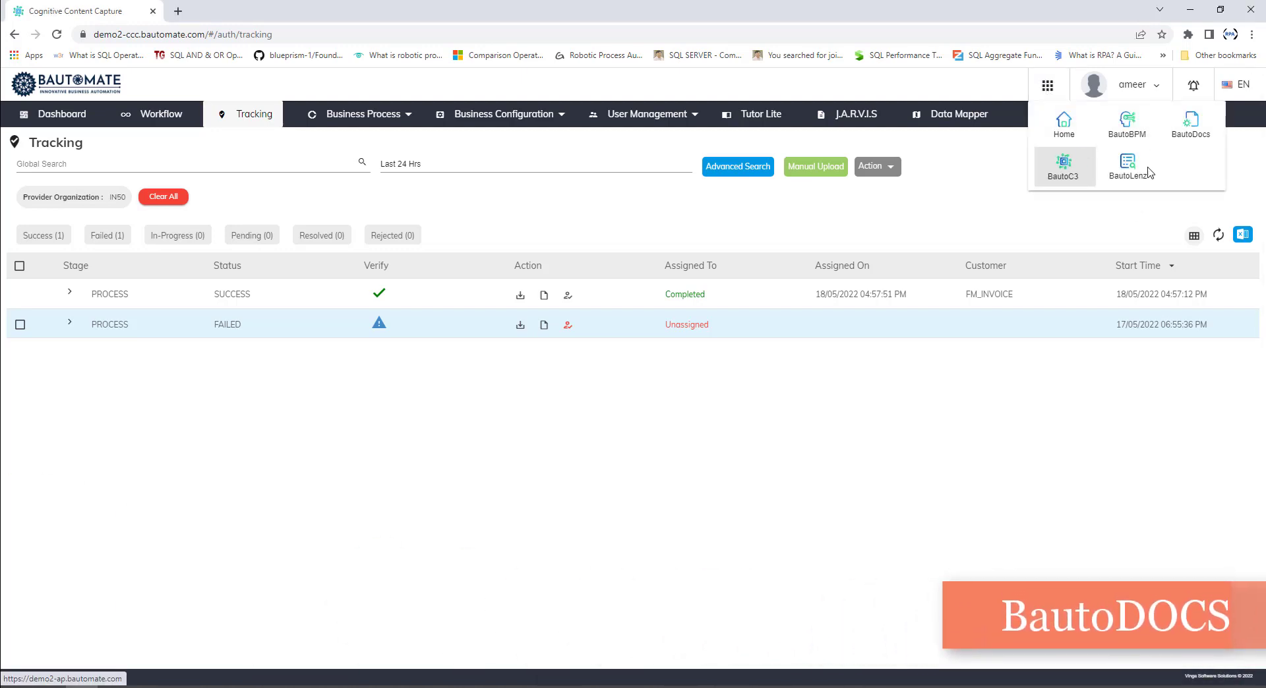
click(1190, 125)
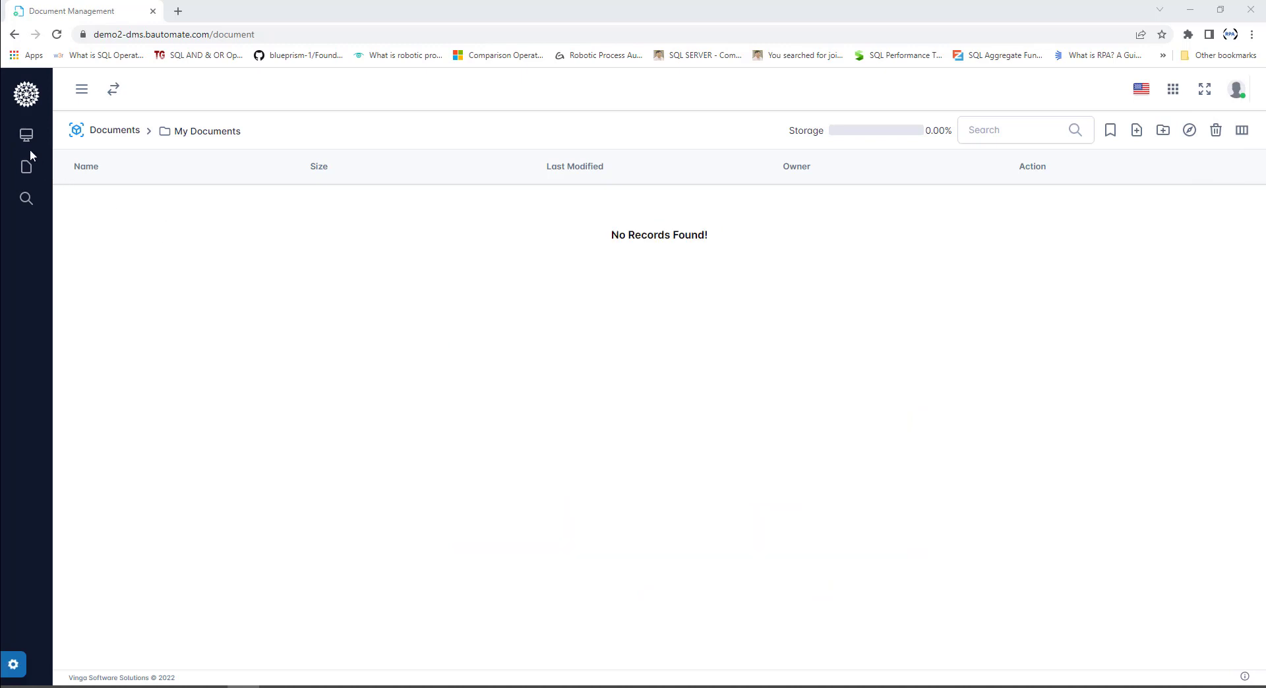
click(80, 89)
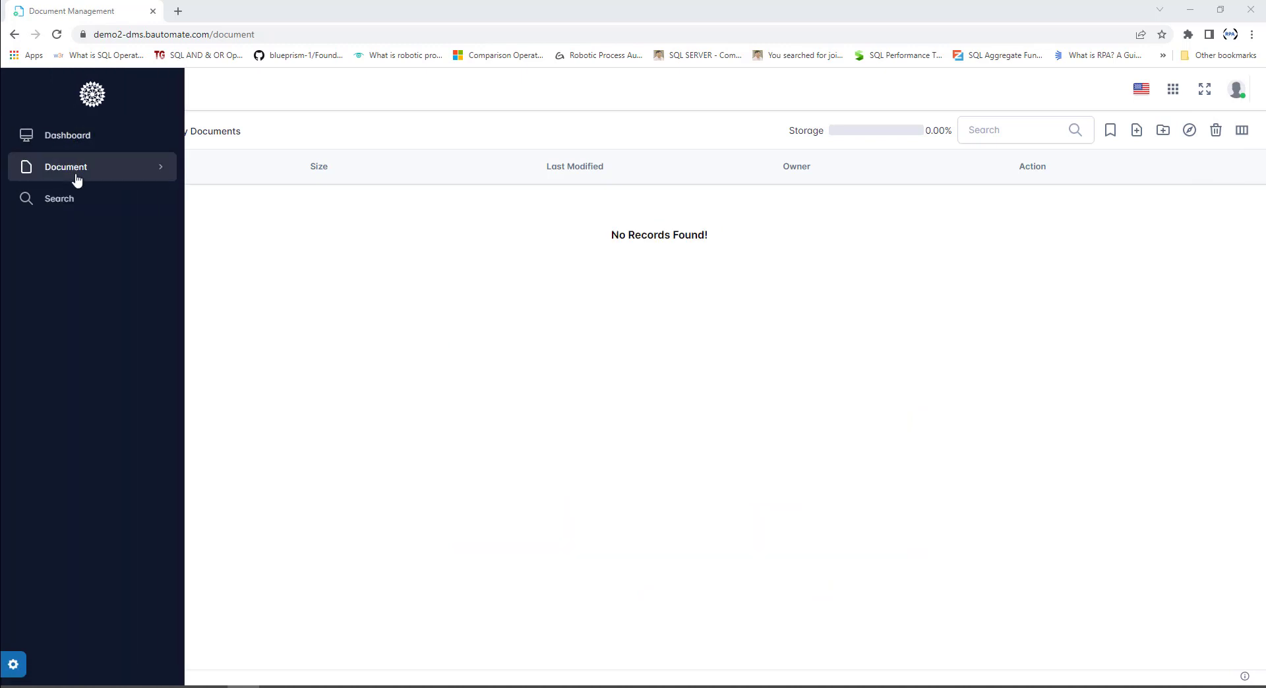
click(66, 167)
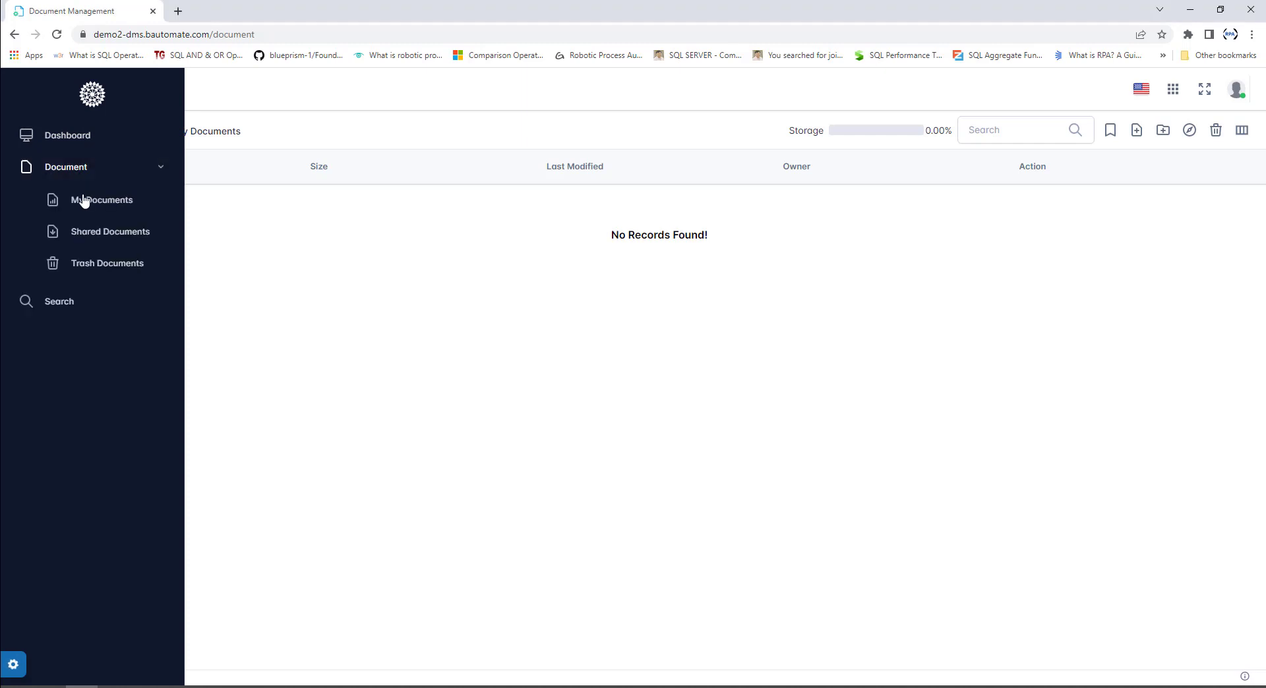
click(101, 199)
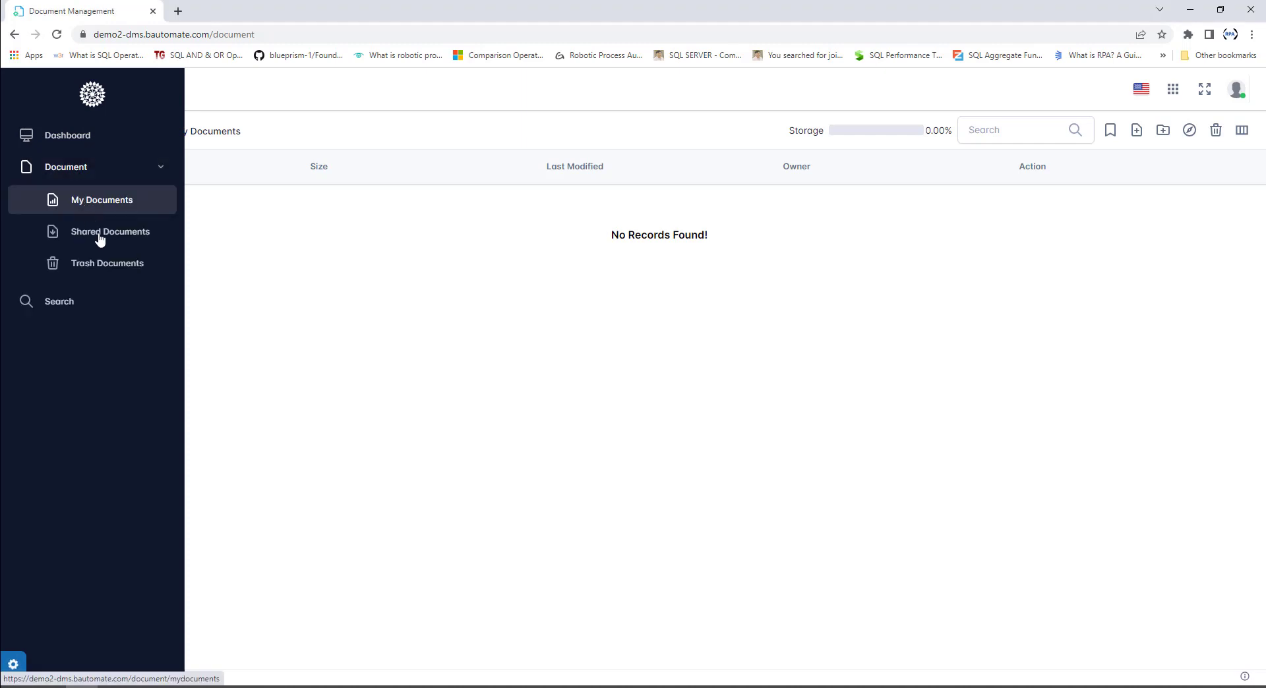
click(108, 263)
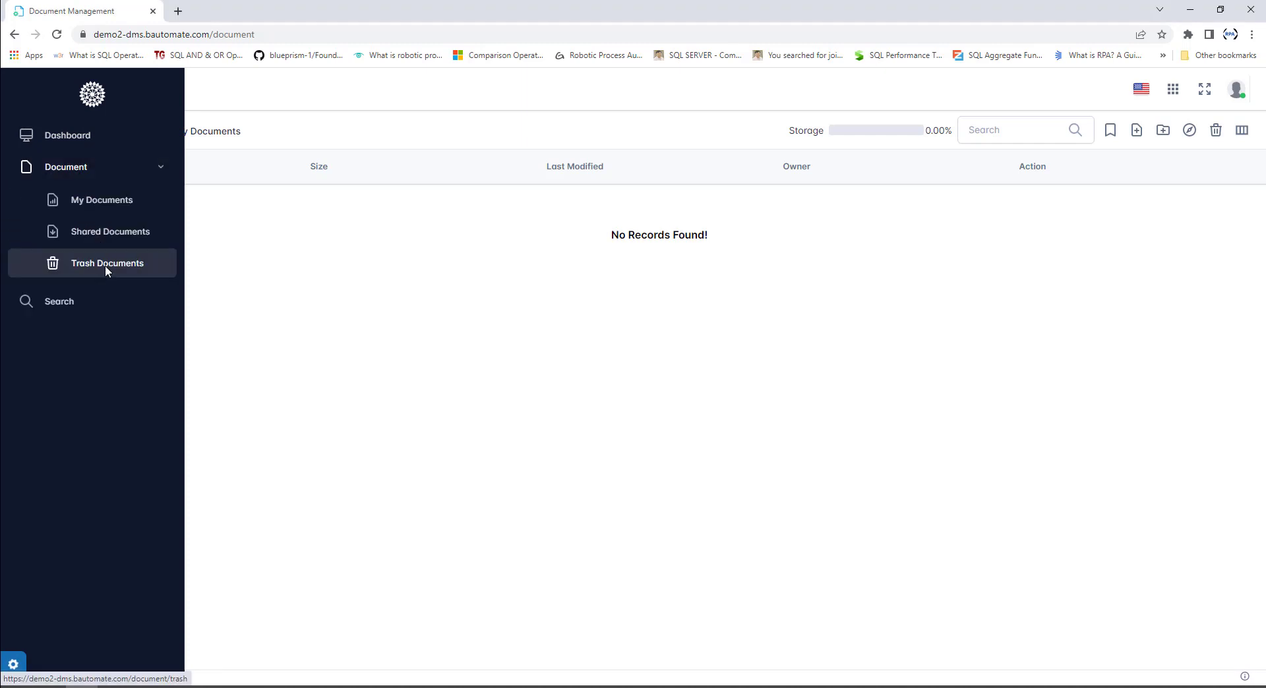
click(101, 199)
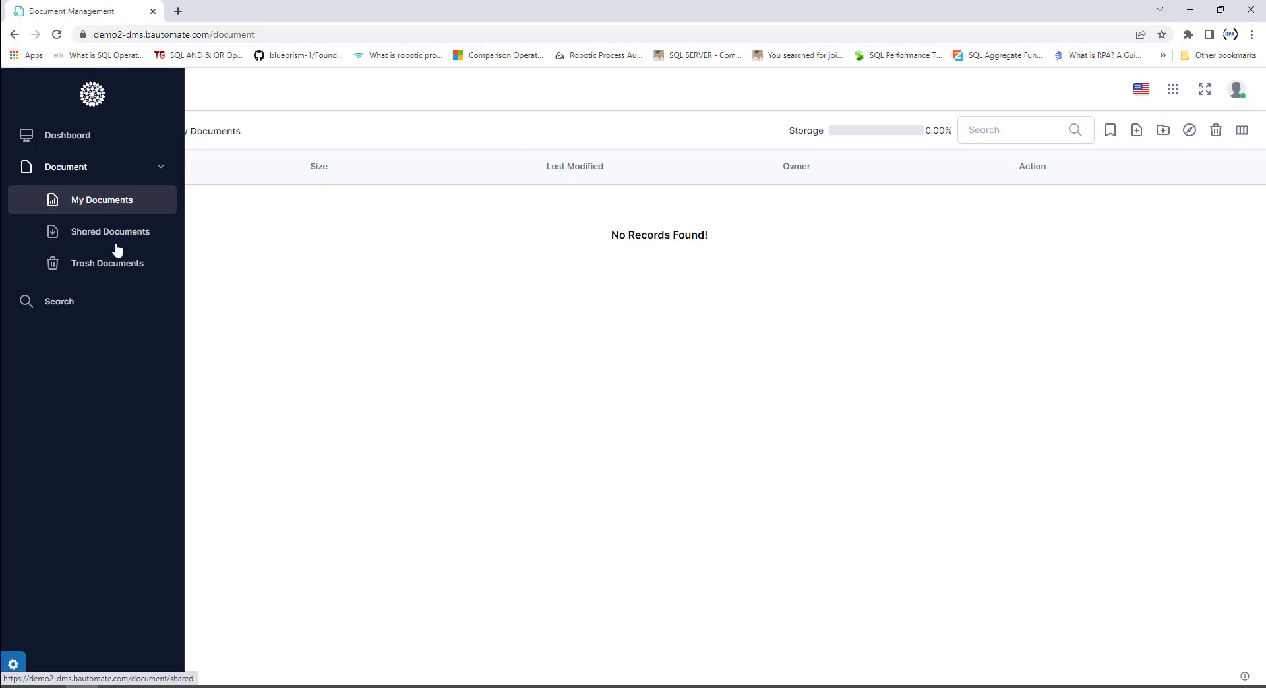
click(111, 231)
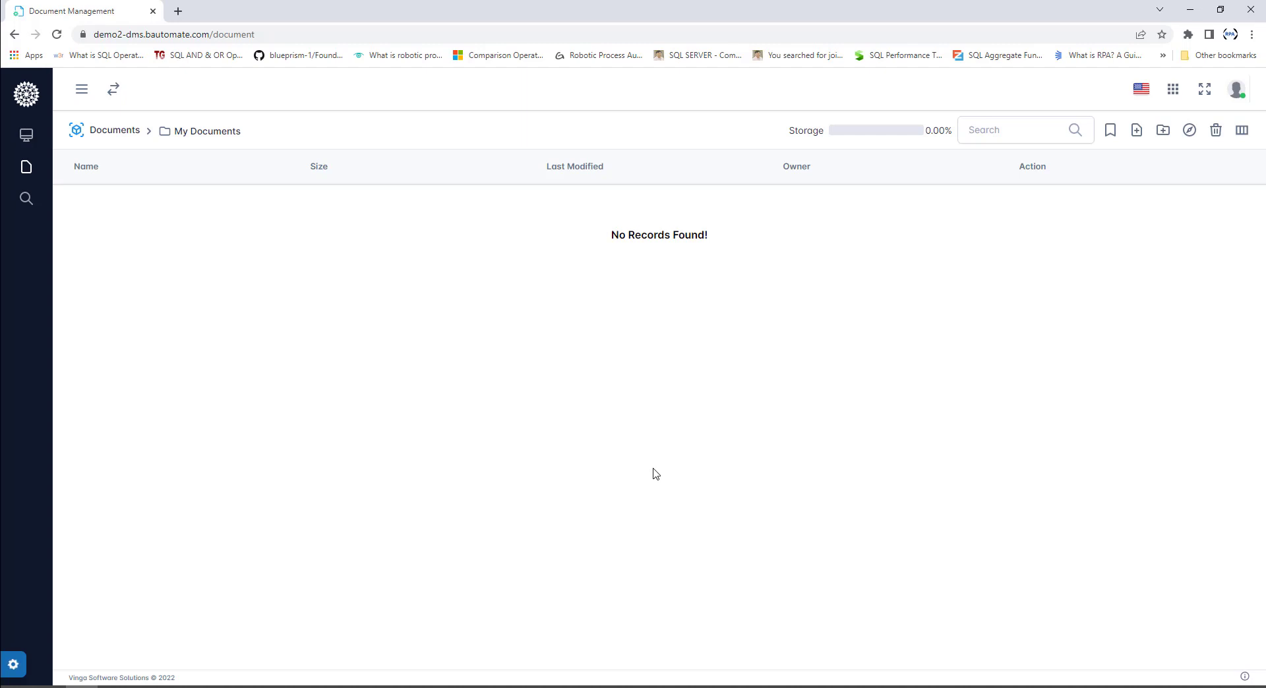
Switch from BautoDocs to the BautoLenz module via the app launcher.
click(1173, 89)
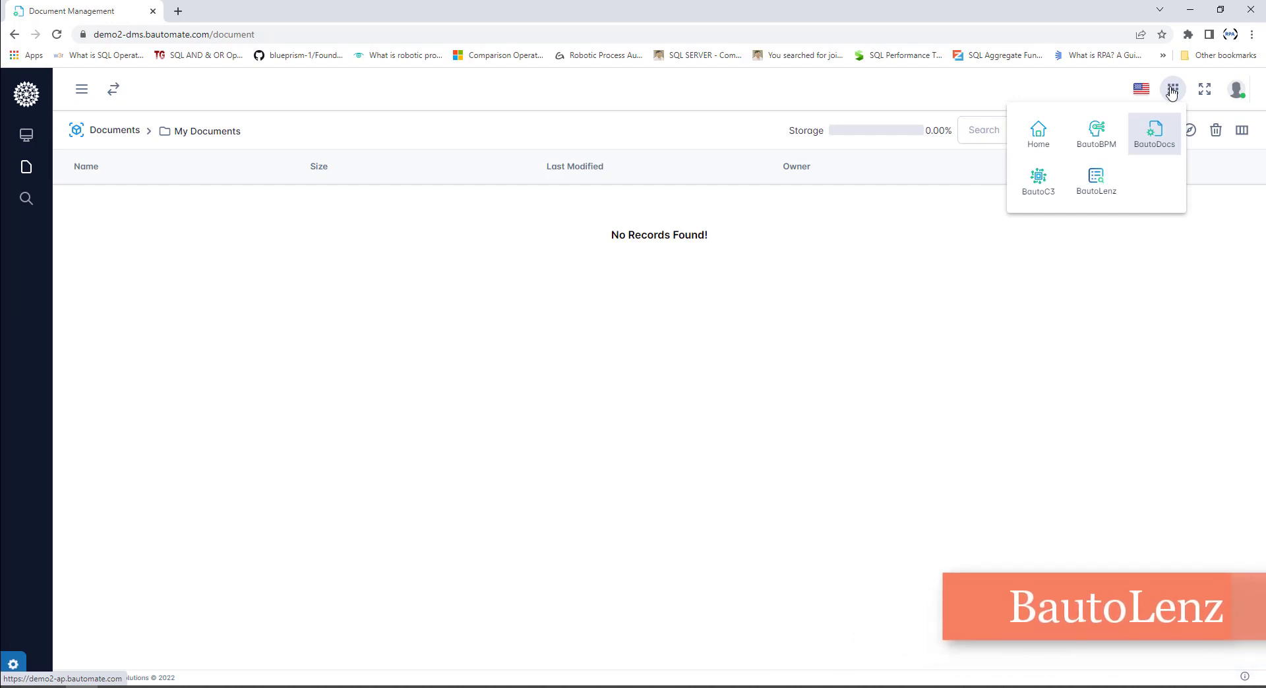
mouse_move(1096, 191)
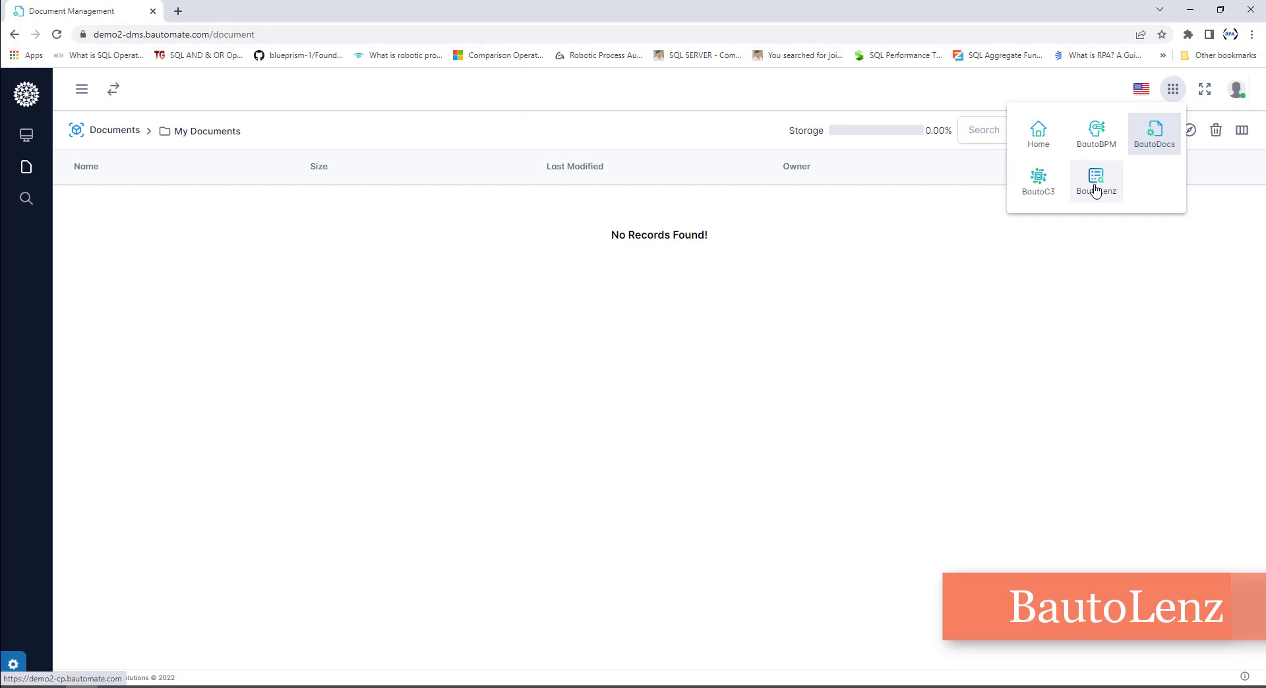
click(1096, 180)
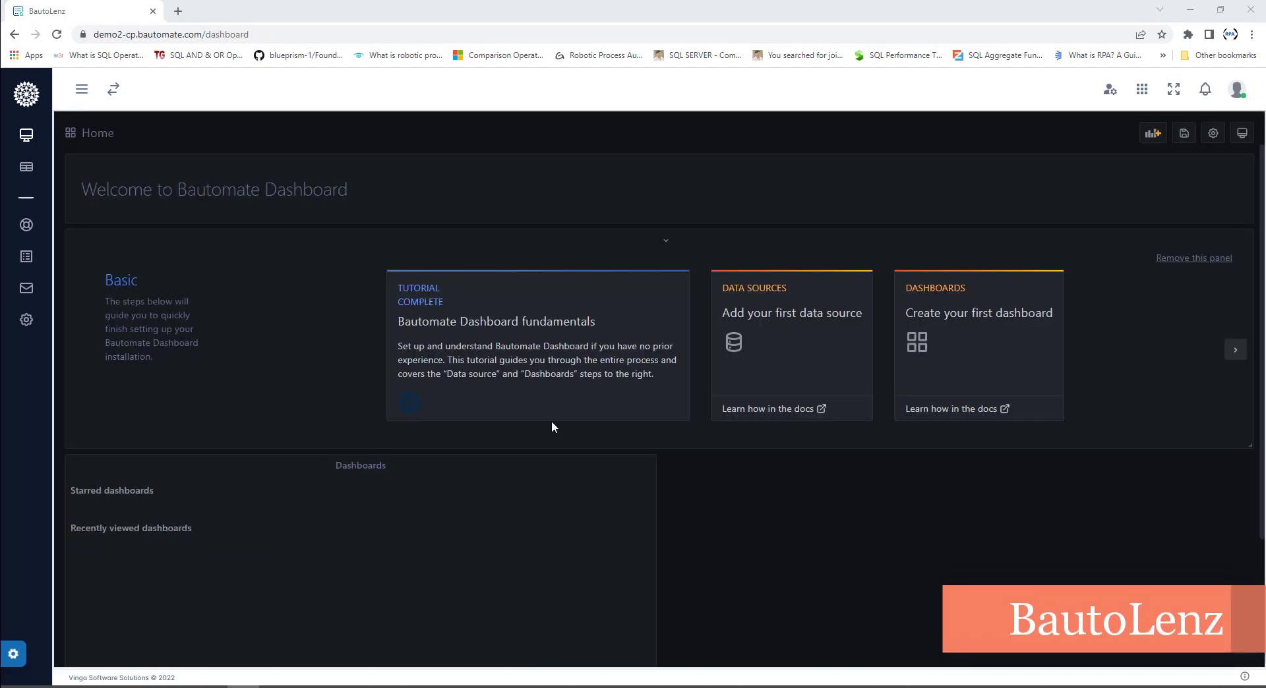